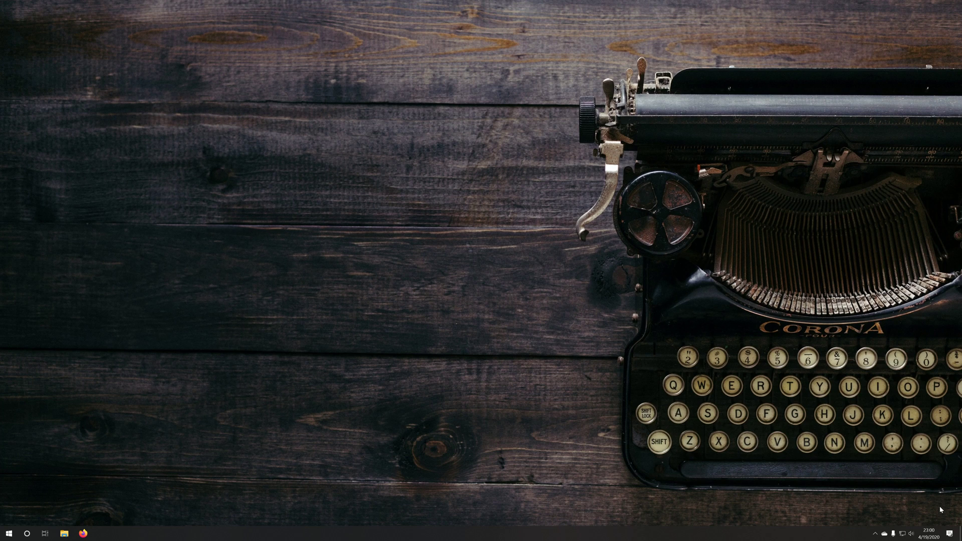
mouse_move(111, 499)
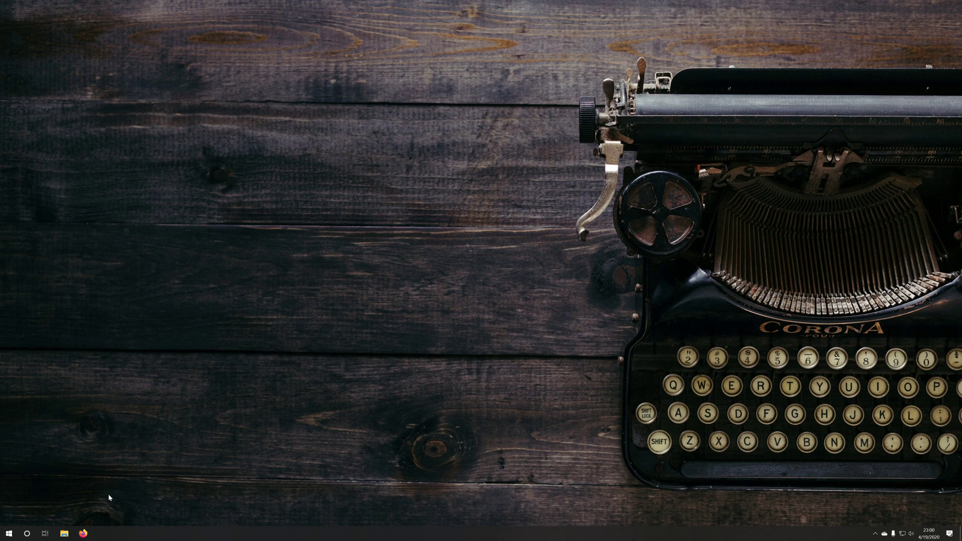
Browse to cs50.harvard.edu in Firefox and reach Problem Set 0 via Week 0.
click(87, 533)
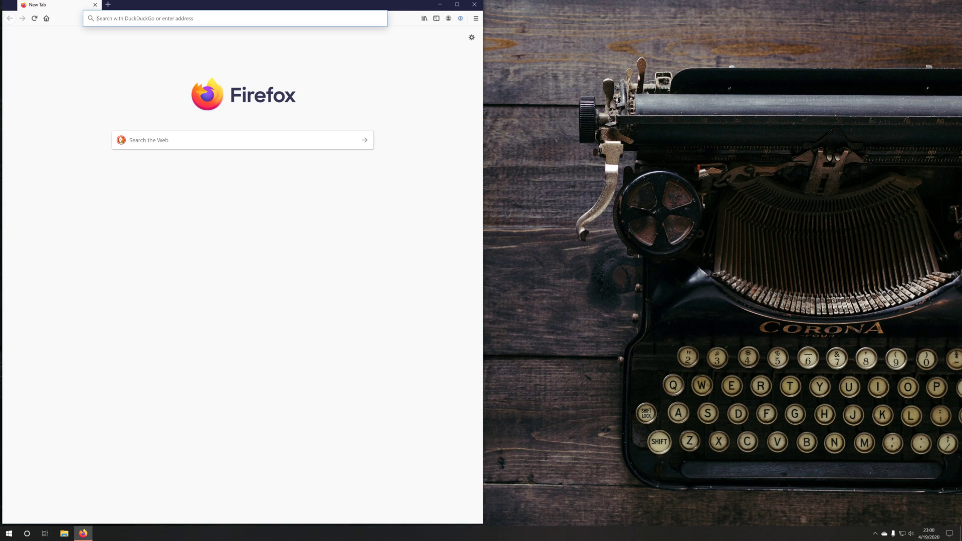
text(cs50.ha)
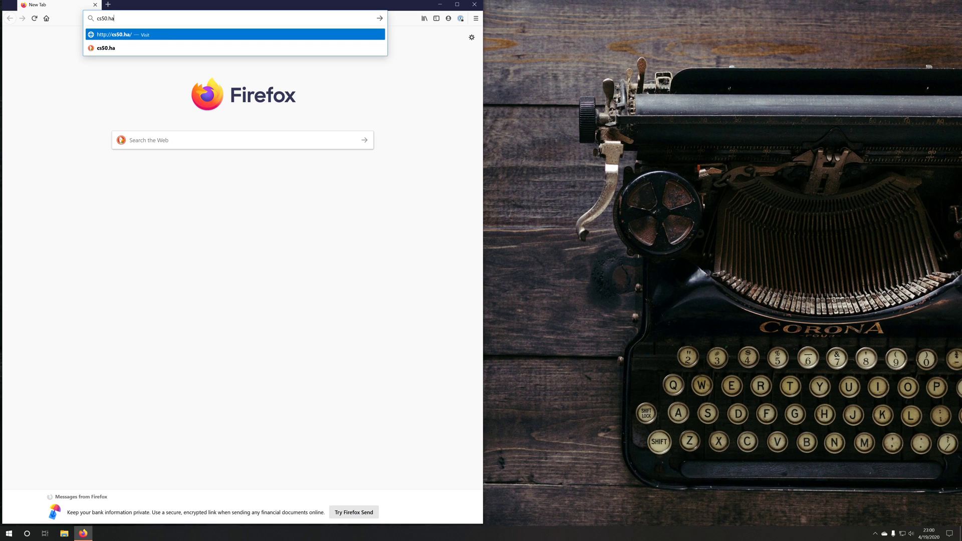
text(rvard.edu/x/2020/)
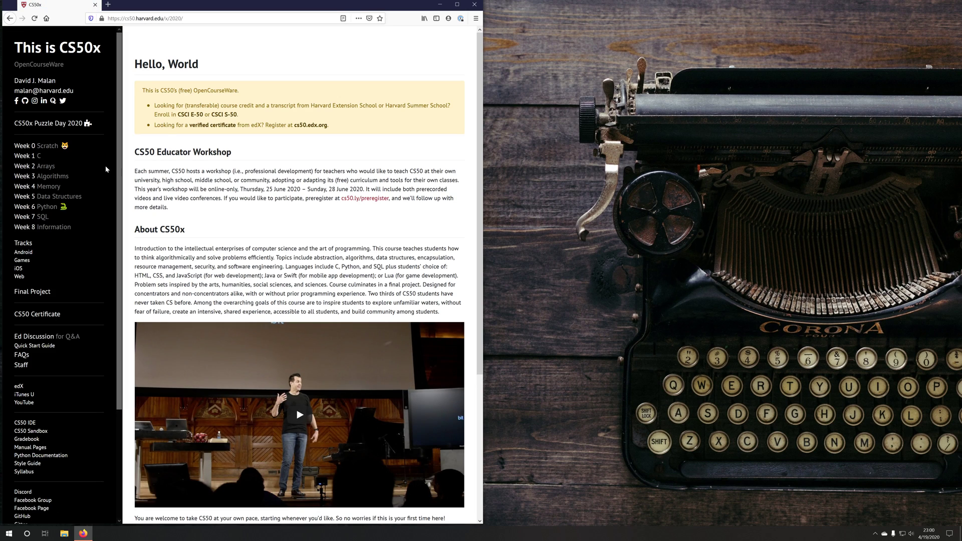
mouse_move(24, 148)
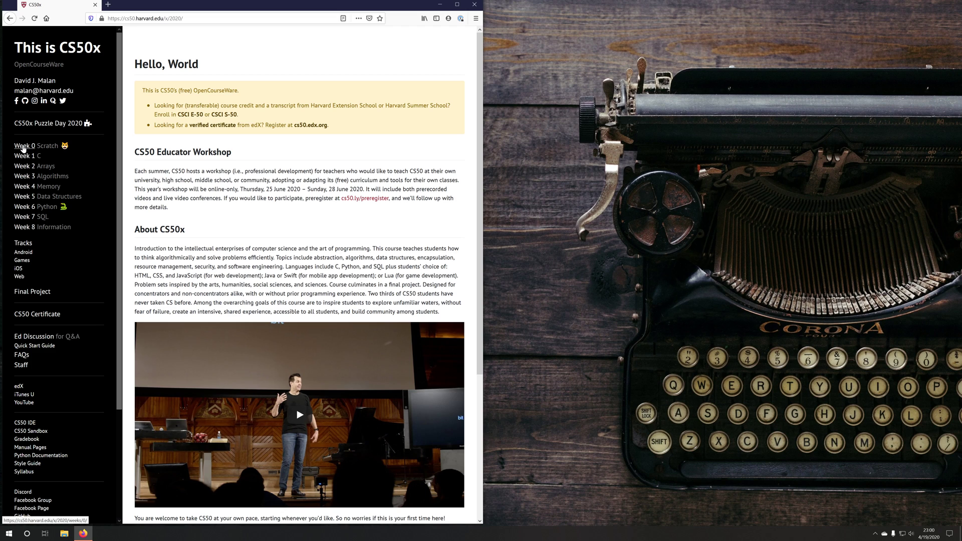
click(24, 146)
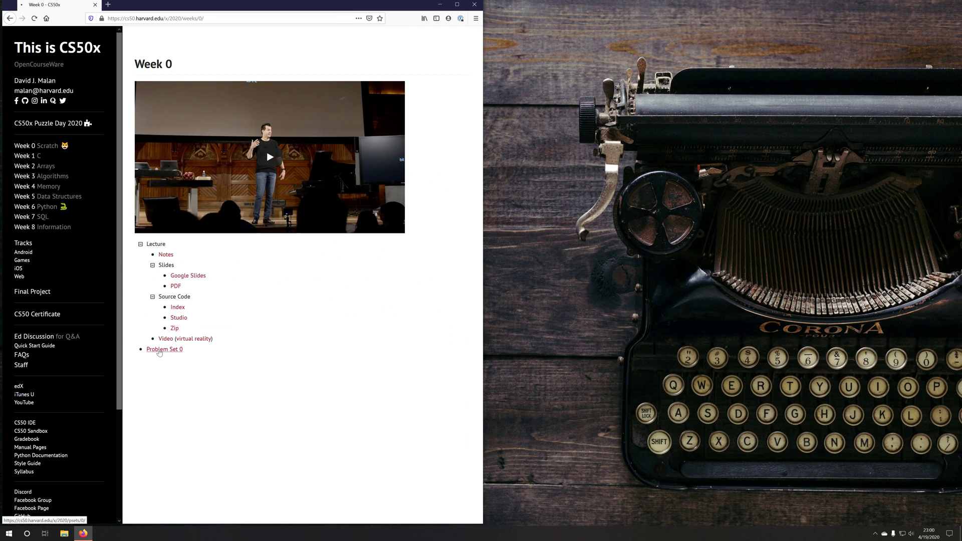
click(165, 349)
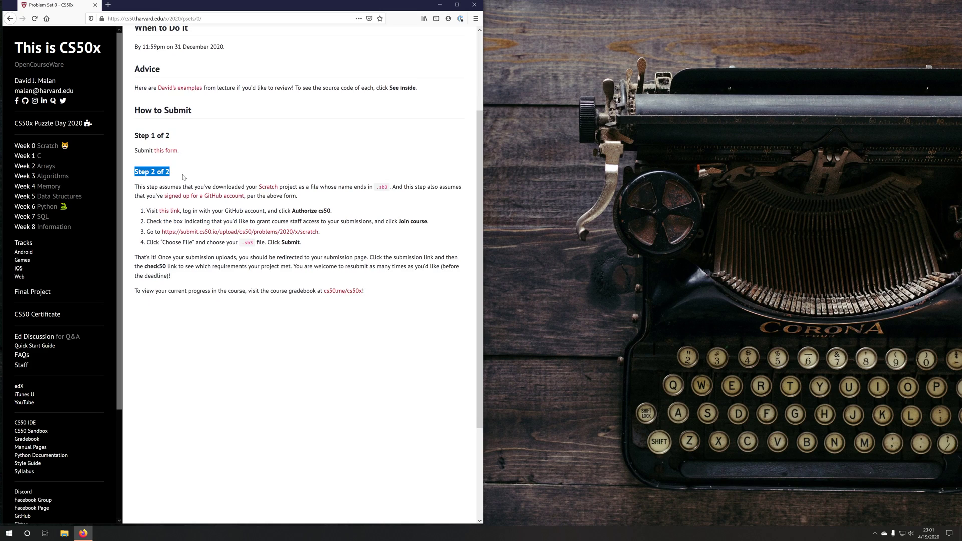
mouse_move(242, 209)
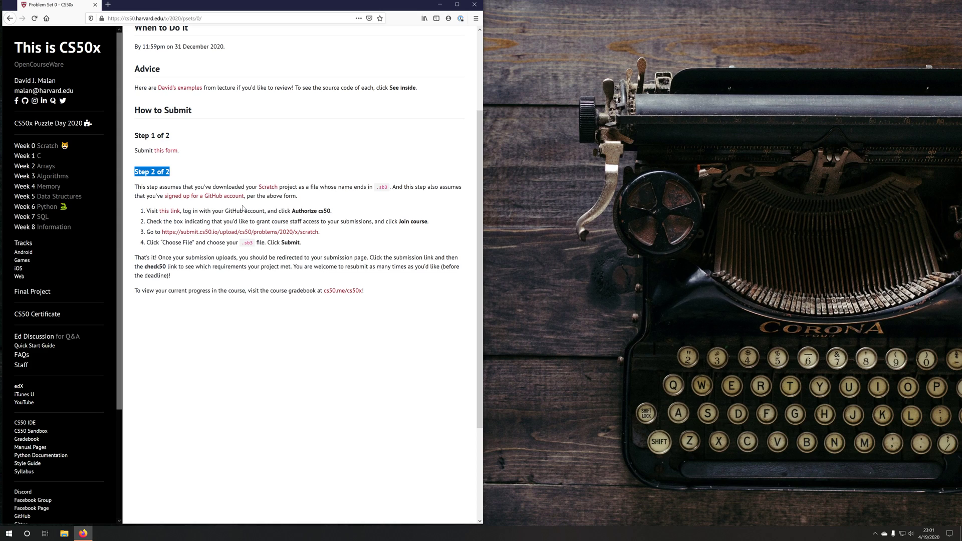
mouse_move(193, 203)
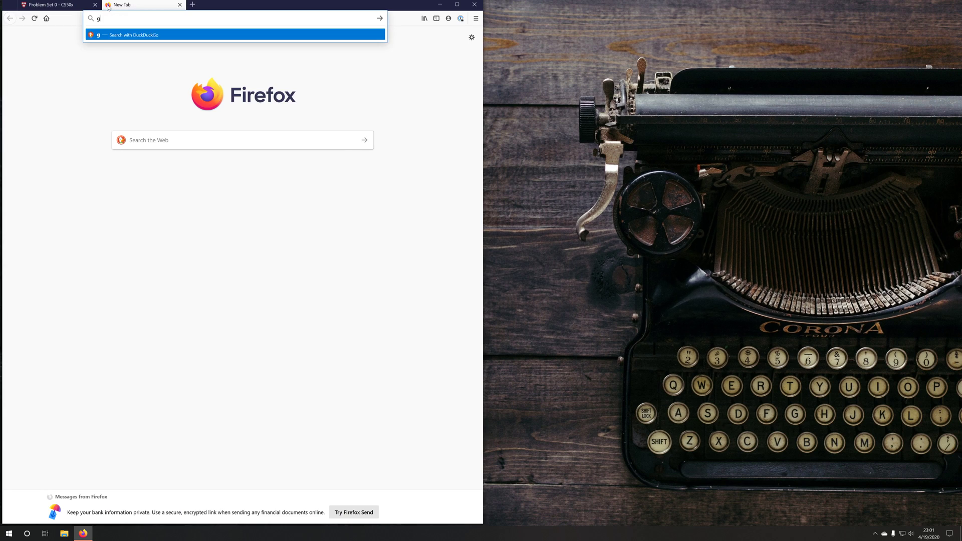
Load github.com in the new tab, then return to the Problem Set 0 instructions.
text(github.com)
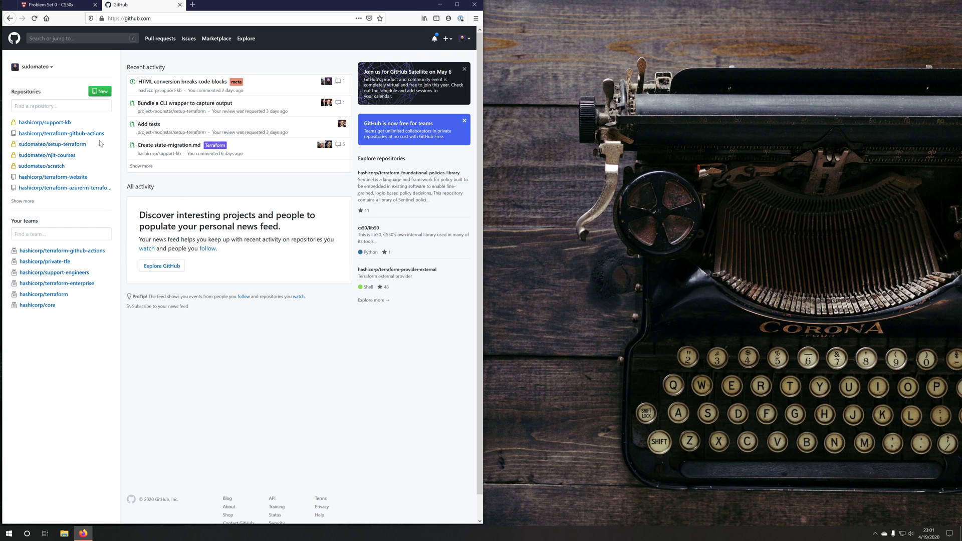
click(45, 9)
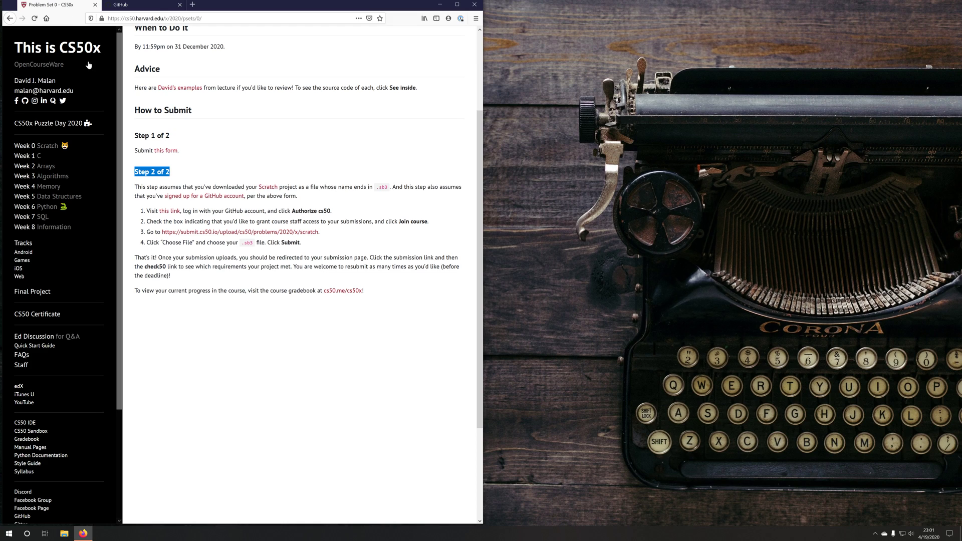
mouse_move(229, 316)
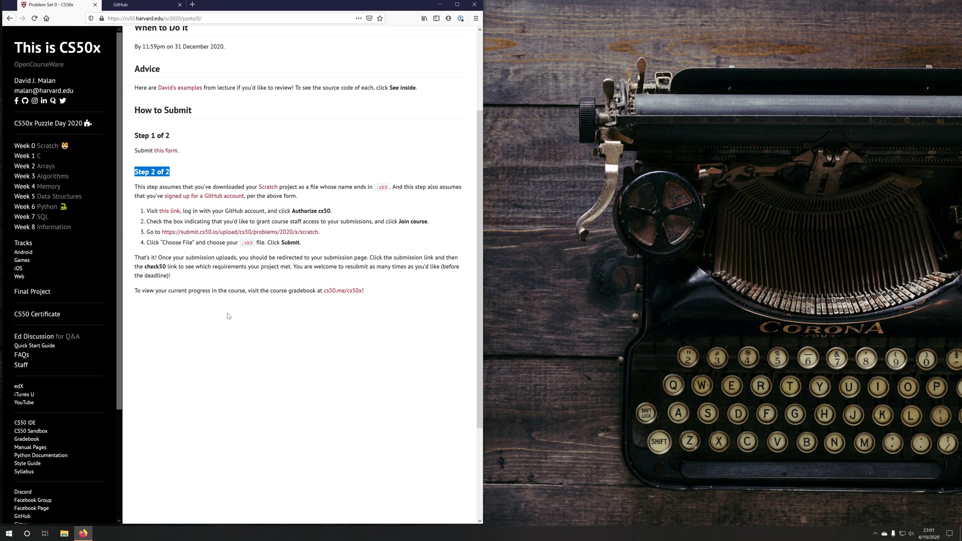
mouse_move(166, 214)
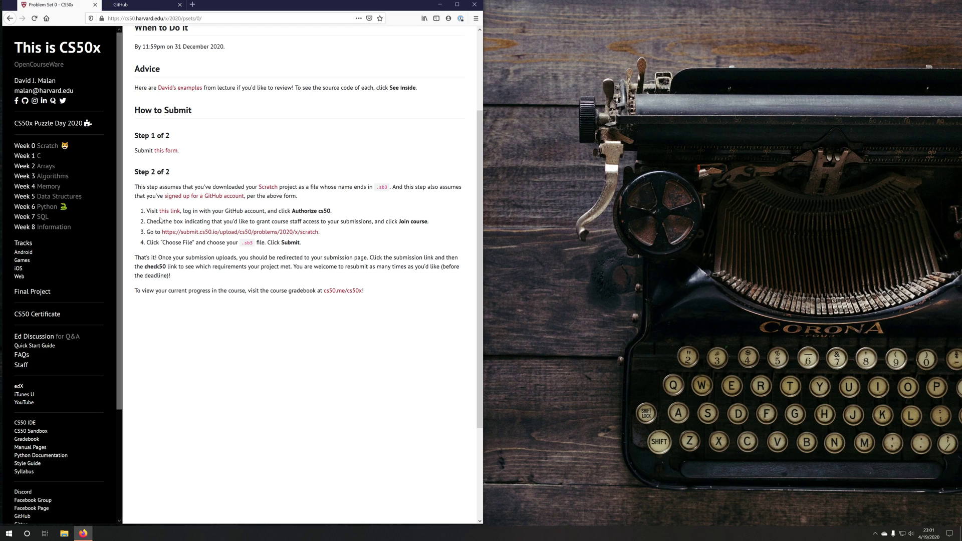
Follow the submission link to the submit.cs50.io CS50x 2020 course listing.
click(166, 210)
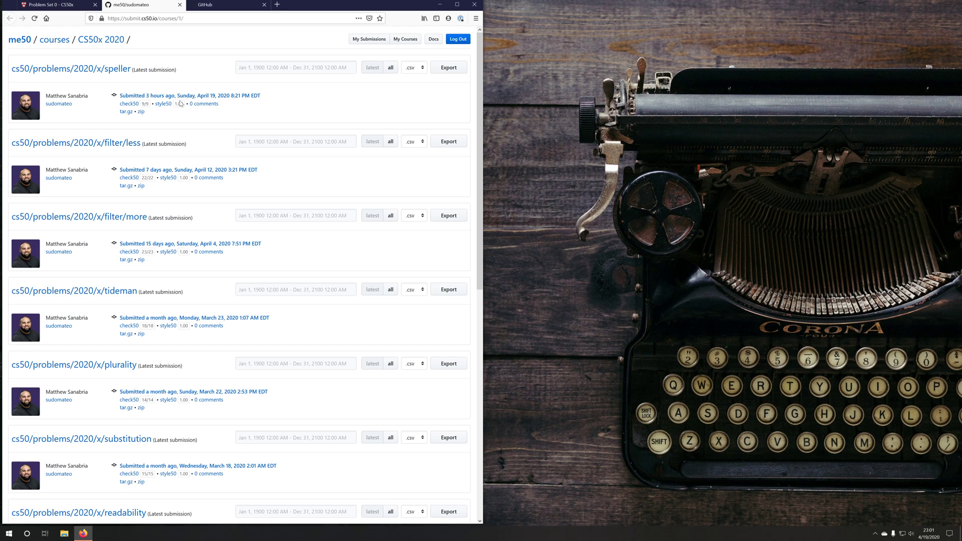
View the me50 organization's private sudomateo repository, then return to Problem Set 0.
click(224, 5)
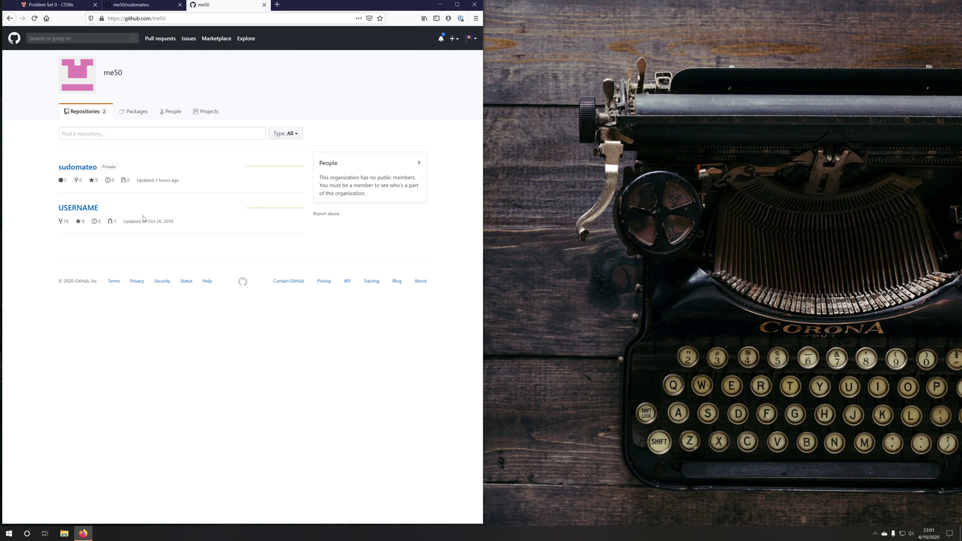
mouse_move(75, 176)
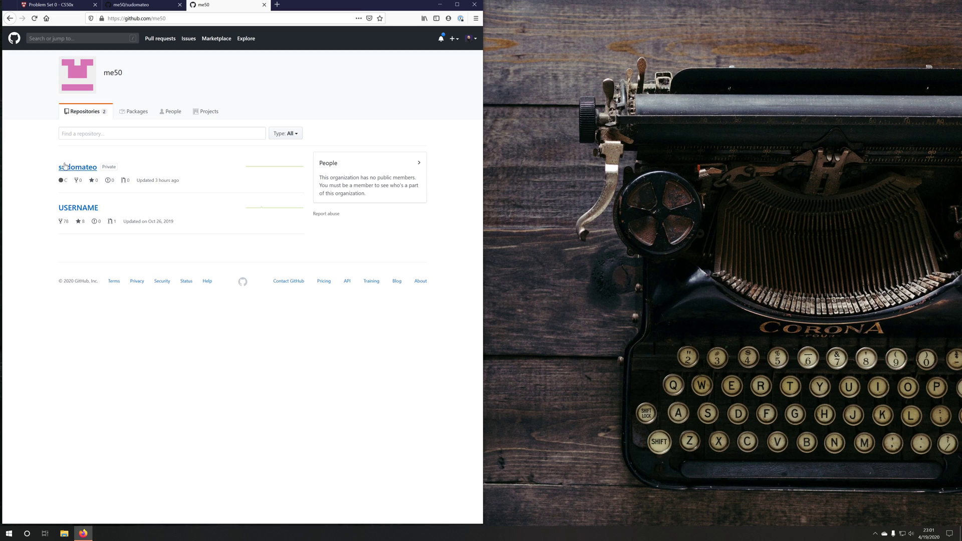
mouse_move(78, 173)
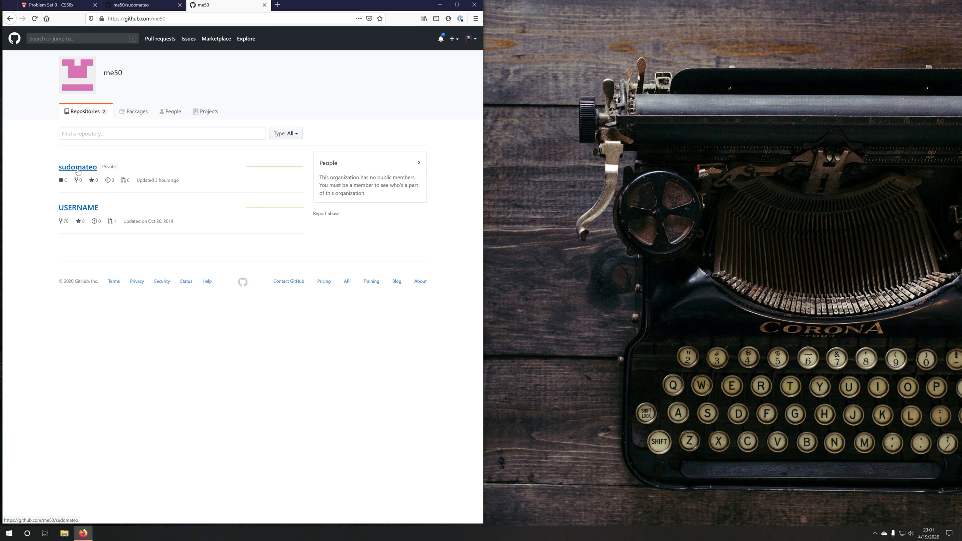
click(77, 167)
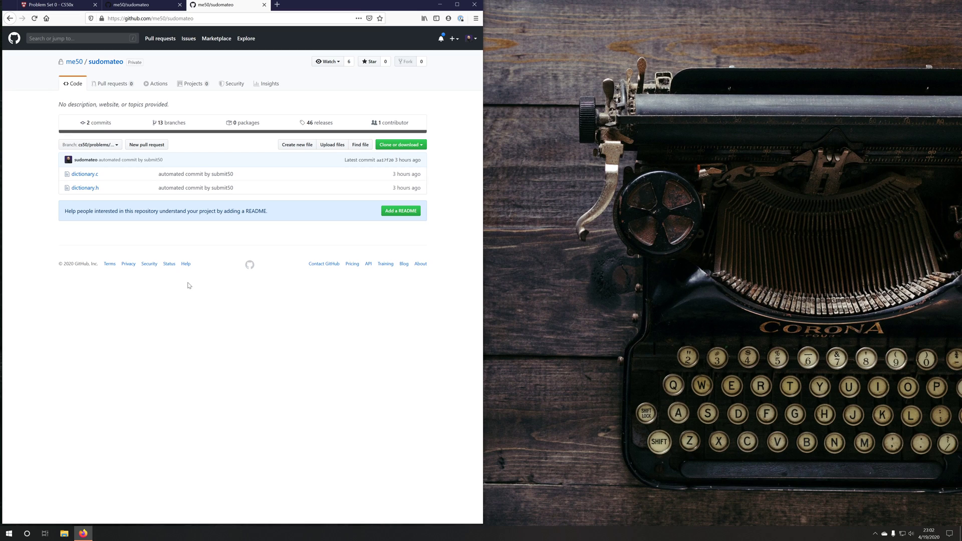
mouse_move(145, 210)
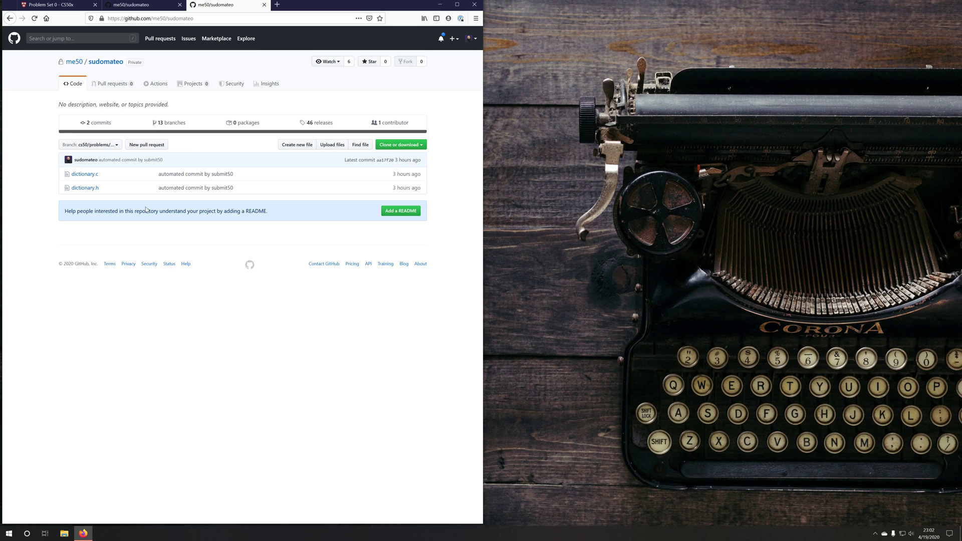
click(50, 4)
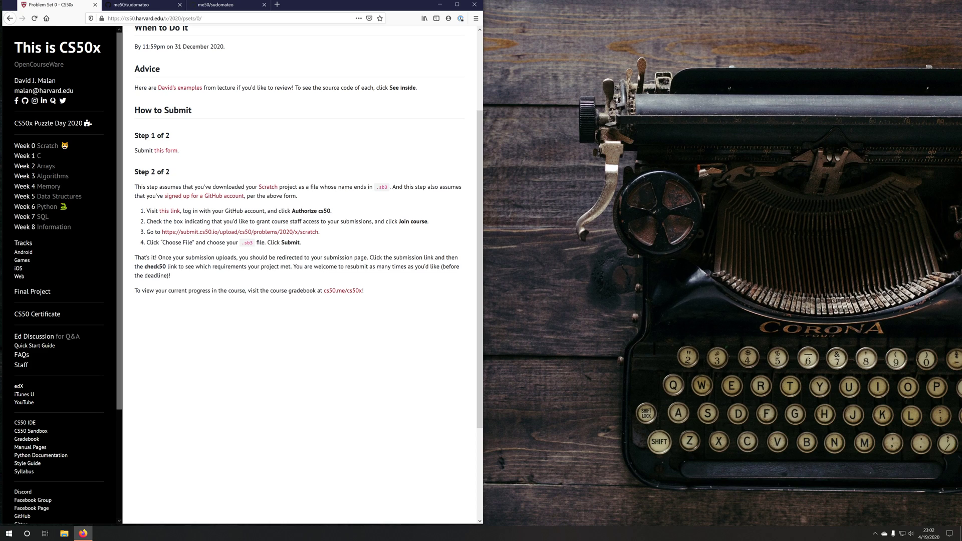
mouse_move(244, 72)
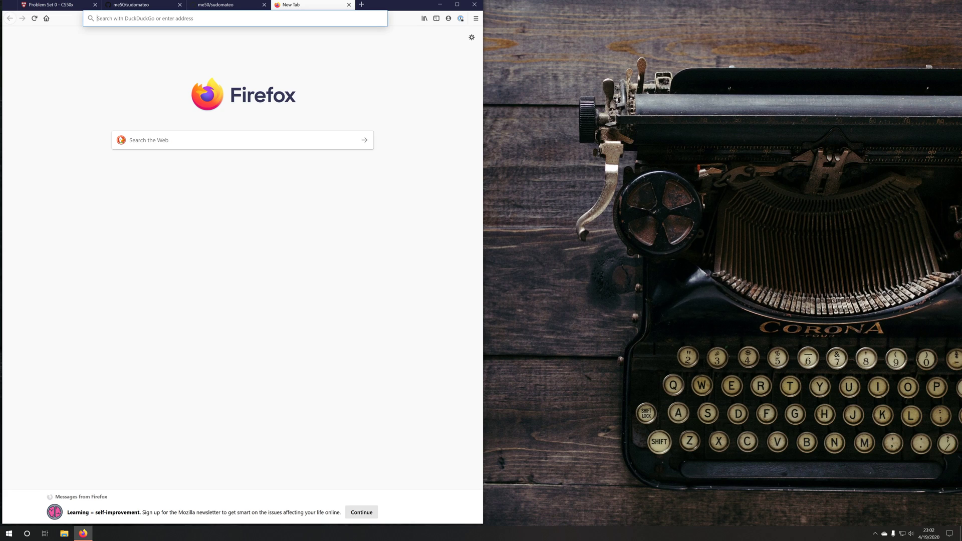
Load git-scm.com in a new tab, then return to the Problem Set 0 instructions.
text(git-scm.com)
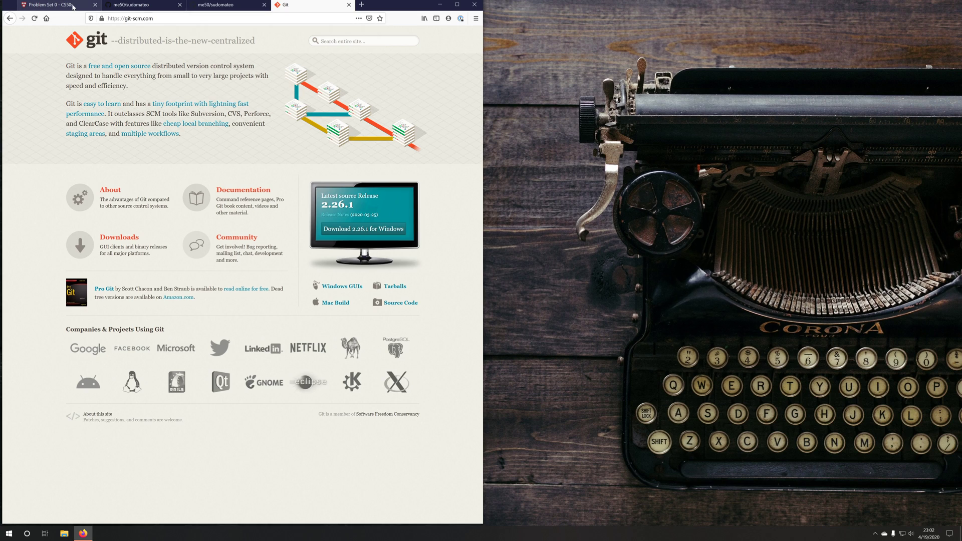
click(51, 8)
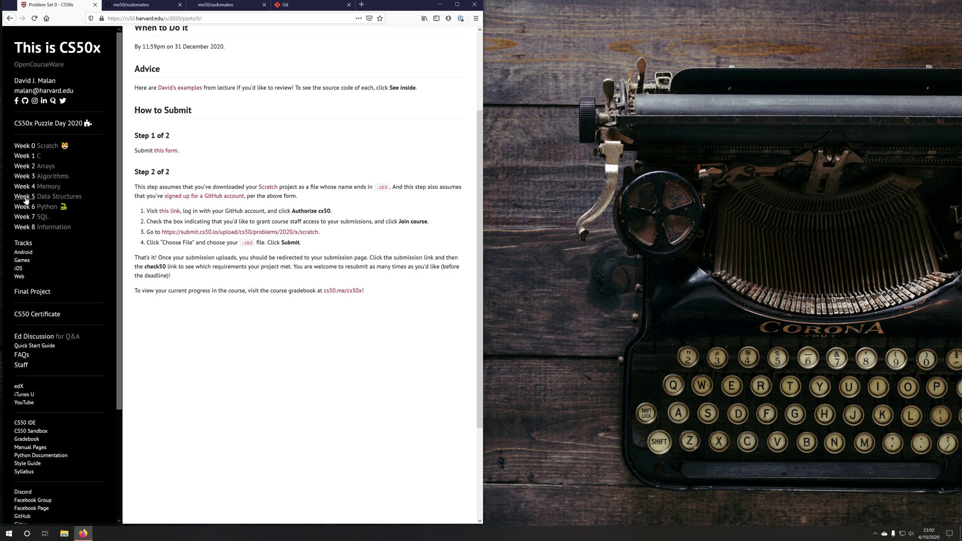
mouse_move(24, 186)
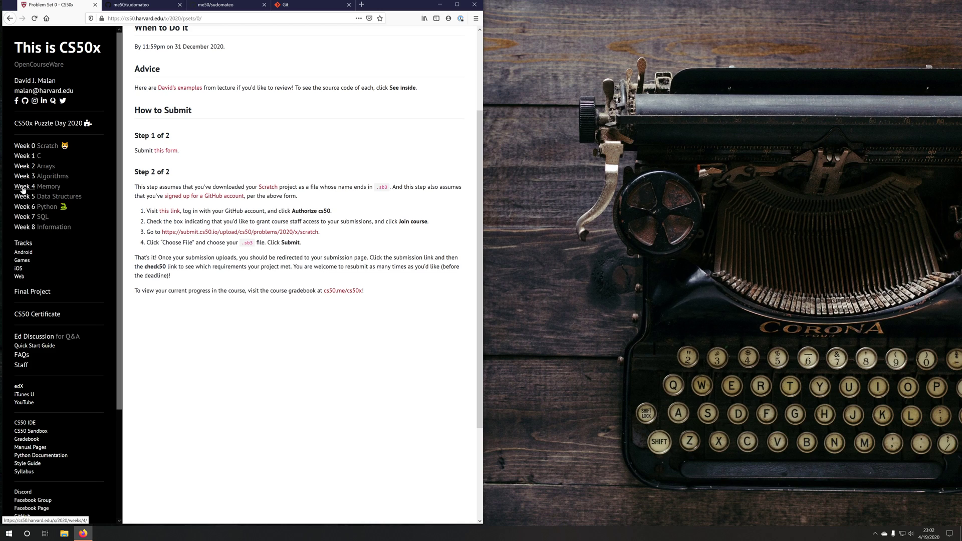
Read Week 4's Recover specification down to its submit50 command, then switch to the GitHub repository.
click(24, 186)
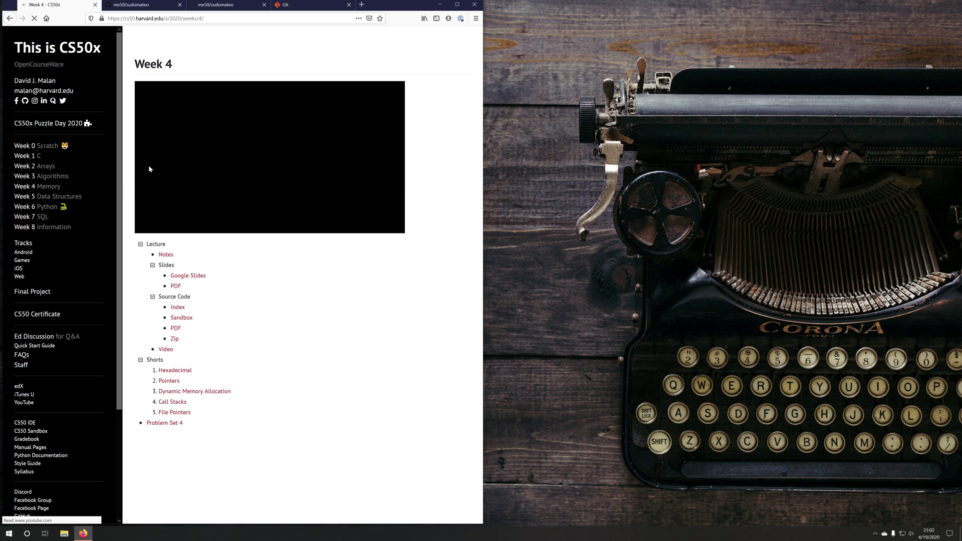
click(164, 423)
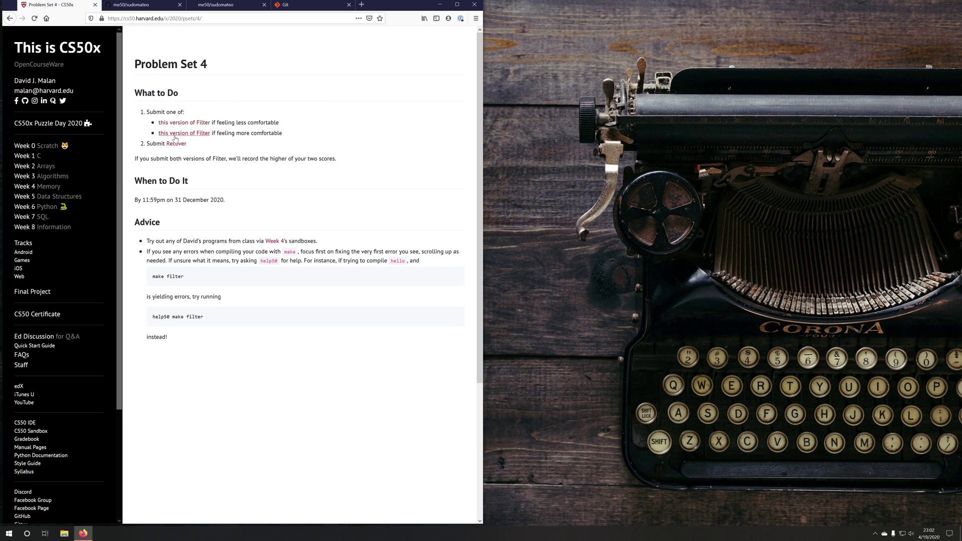
click(176, 143)
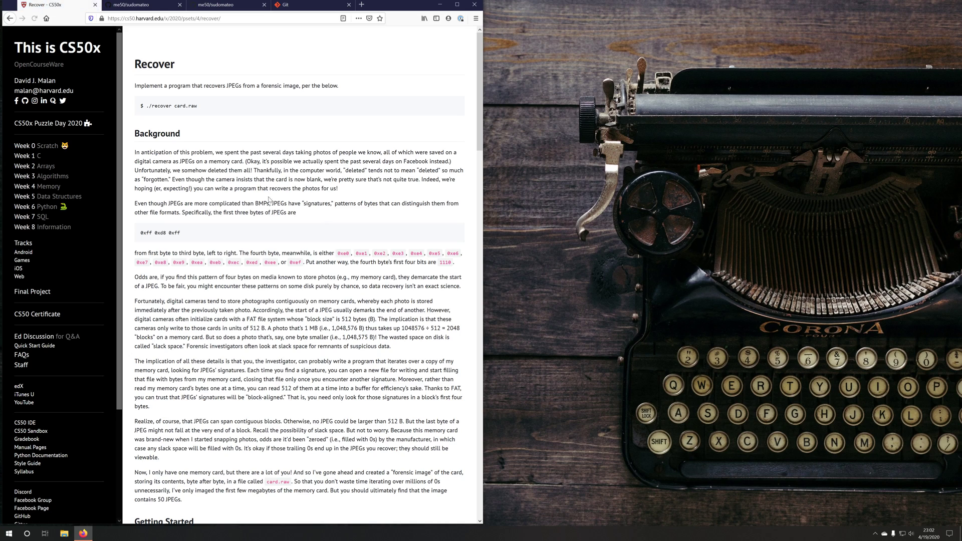
scroll(down, 3)
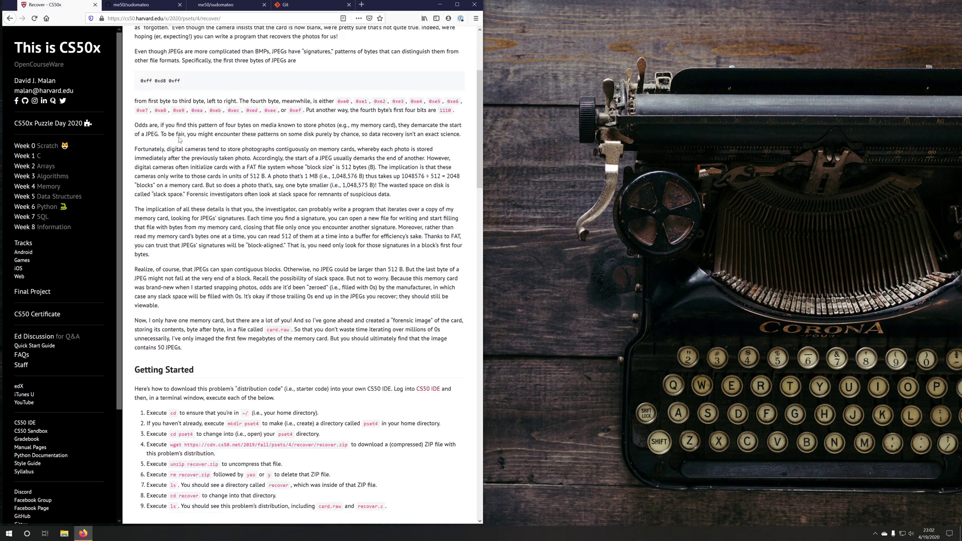
scroll(down, 3)
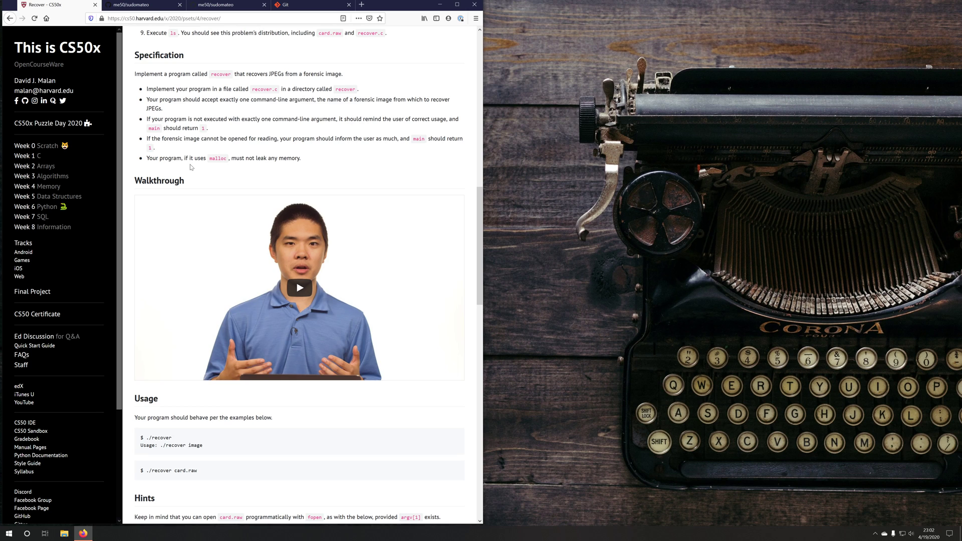
scroll(down, 3)
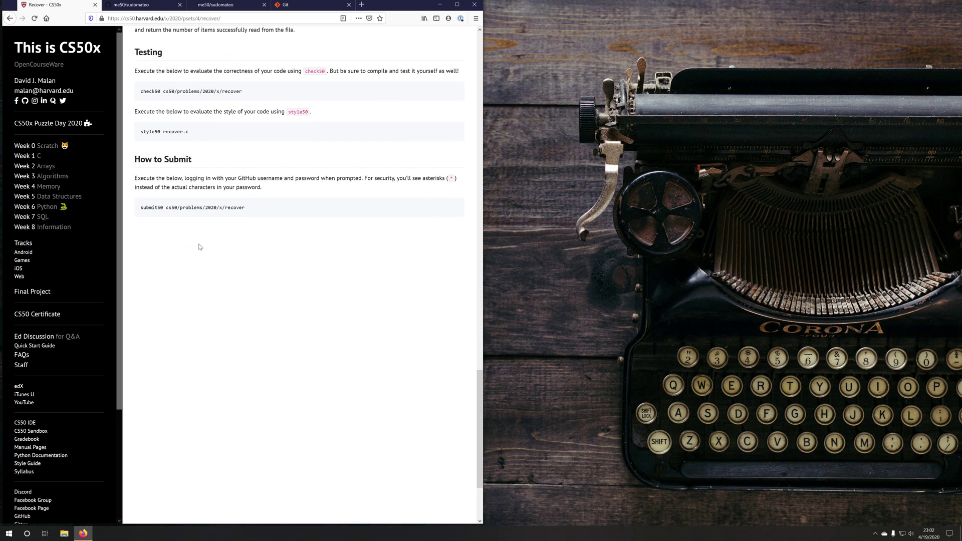
mouse_move(168, 219)
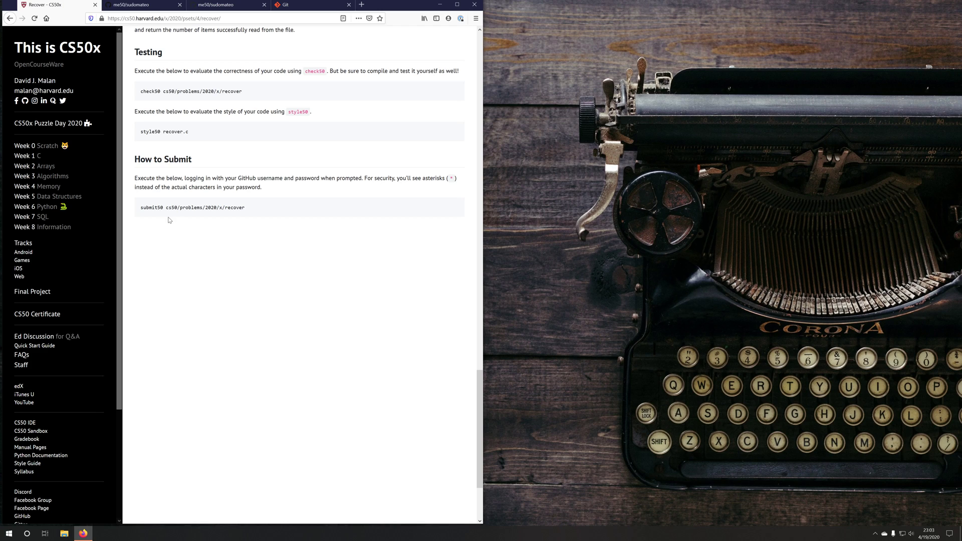
mouse_move(164, 222)
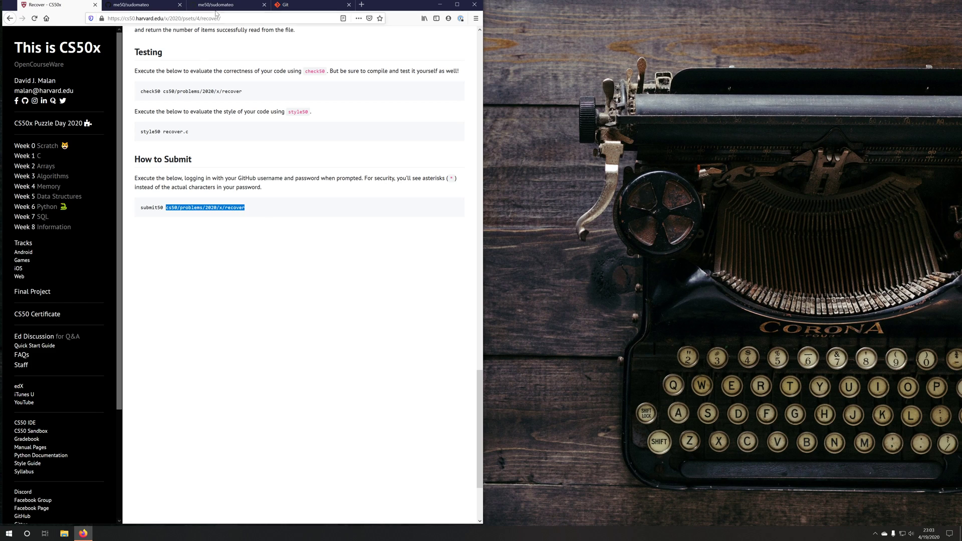
click(226, 5)
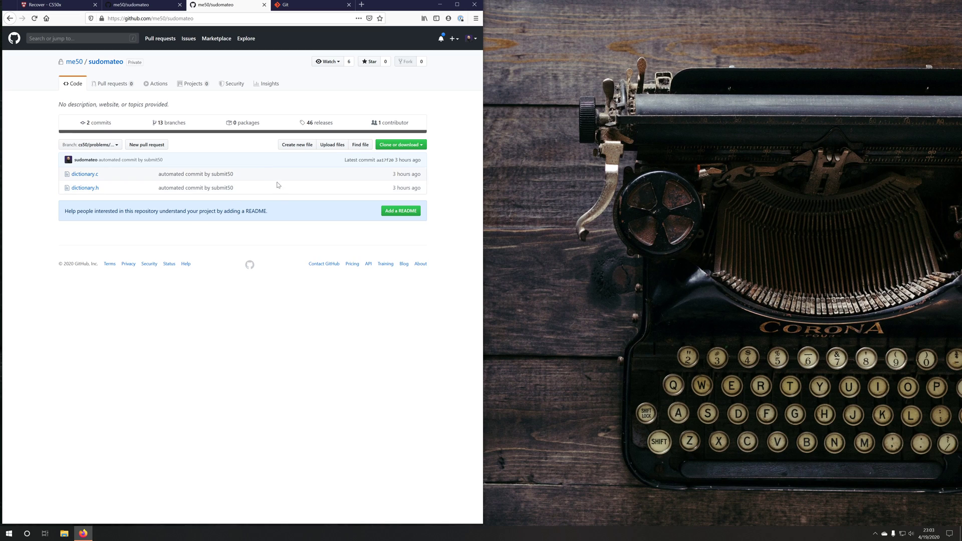
mouse_move(6, 533)
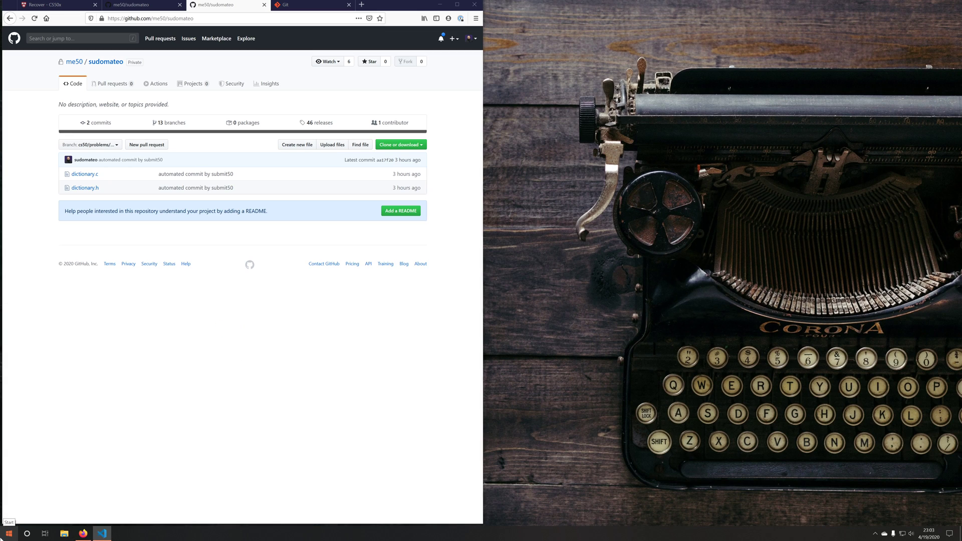
click(102, 533)
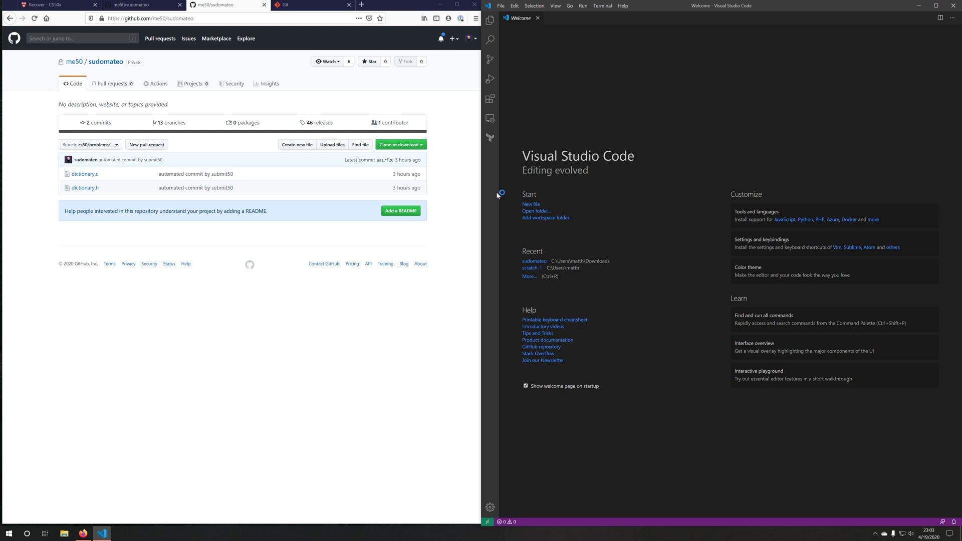
mouse_move(534, 155)
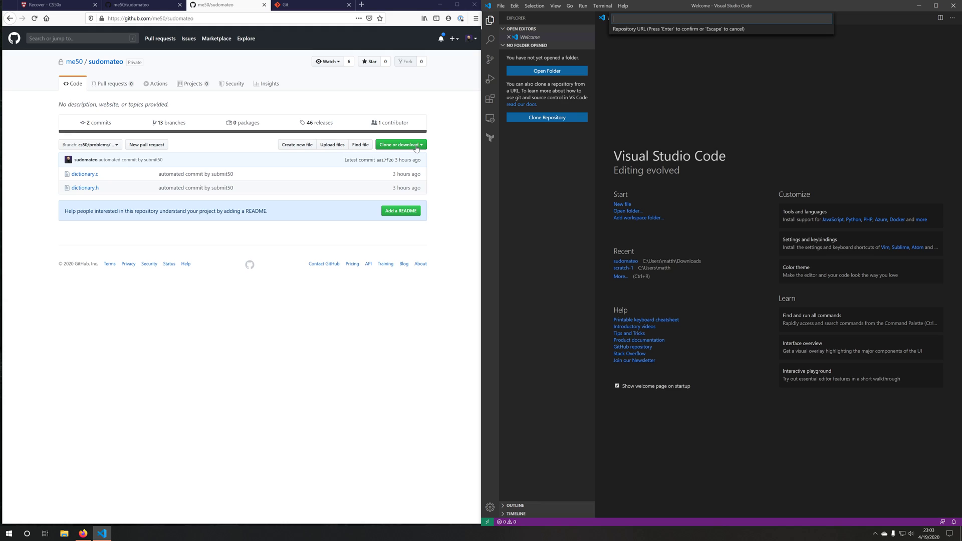
click(401, 144)
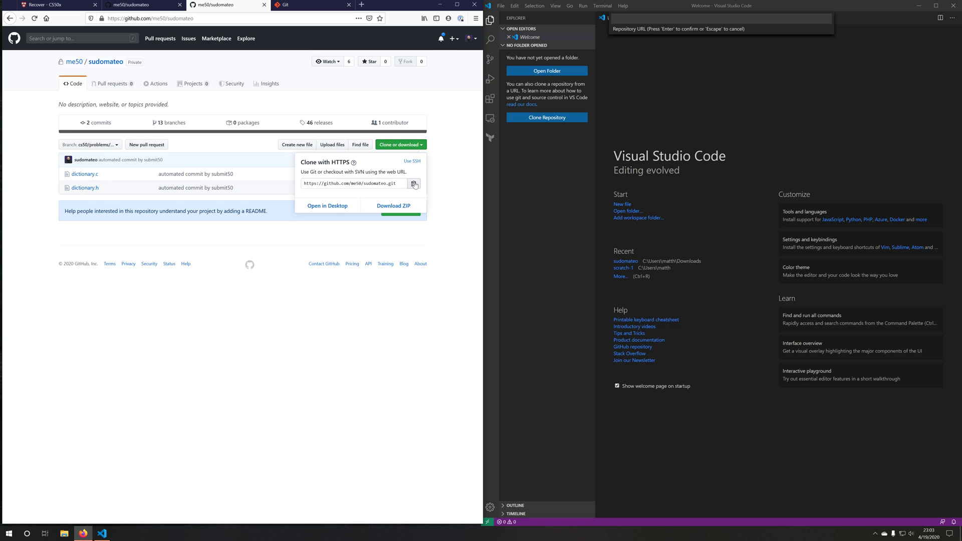
text(https://github.com/me50/sudomateo.git)
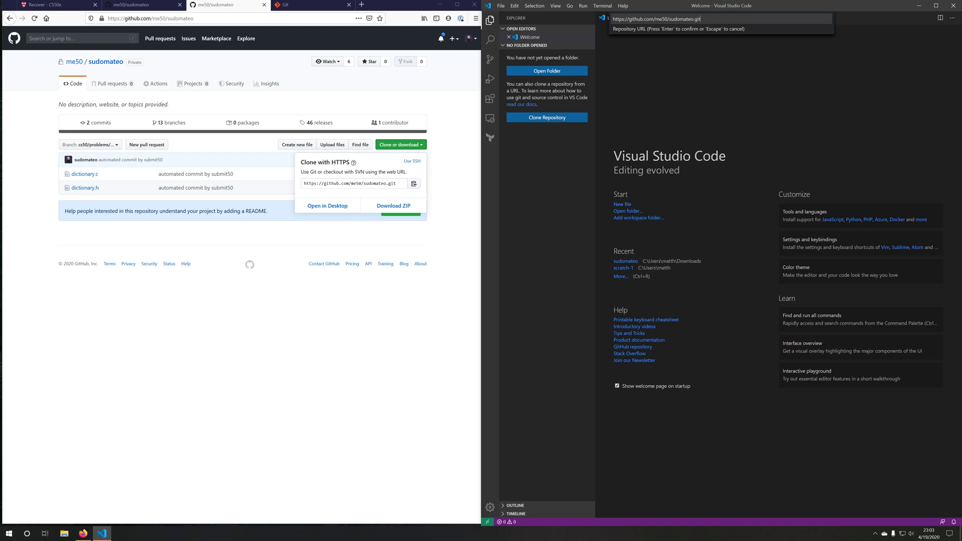
key(Enter)
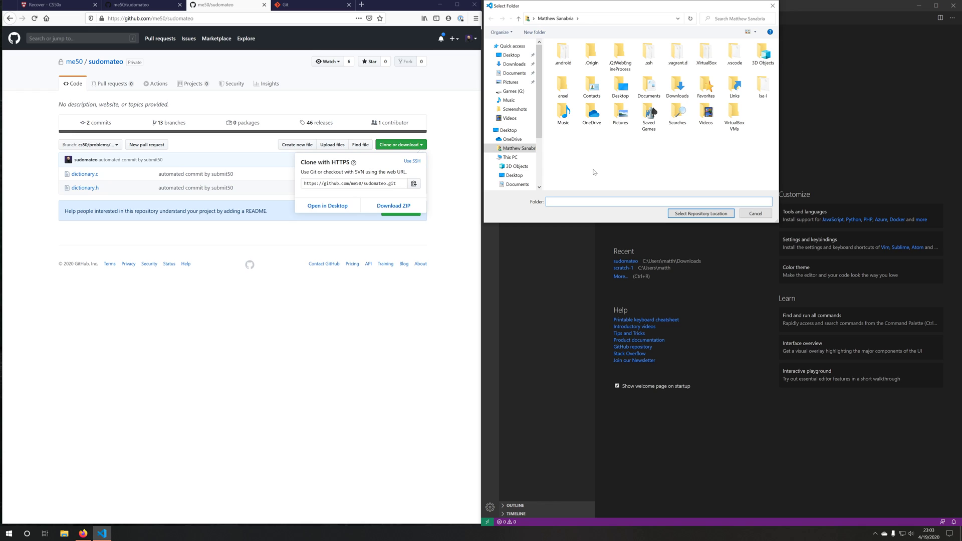
click(514, 64)
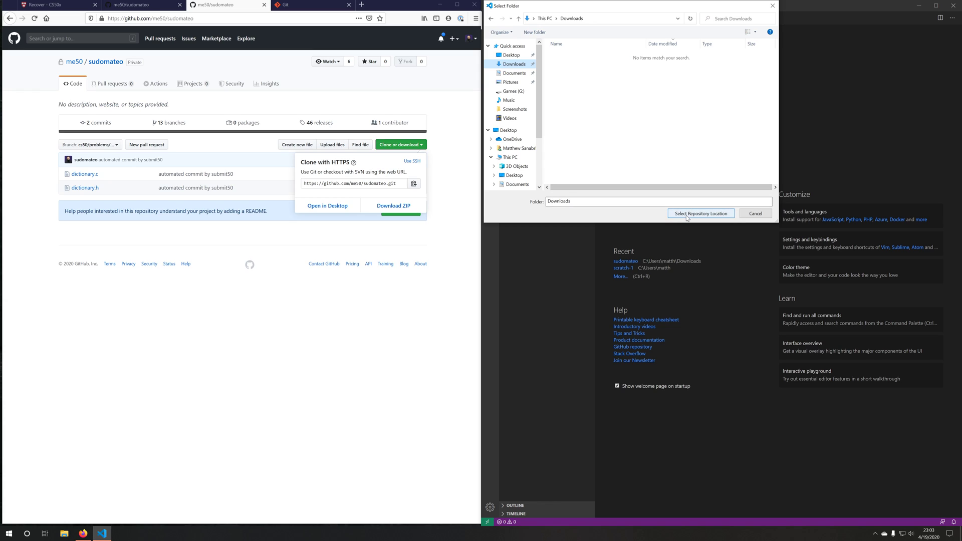
click(700, 213)
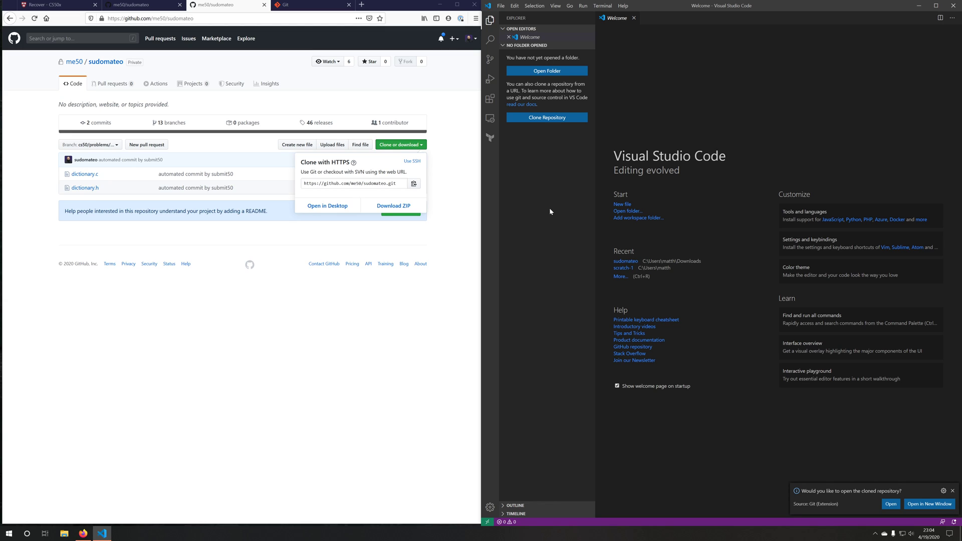
mouse_move(582, 261)
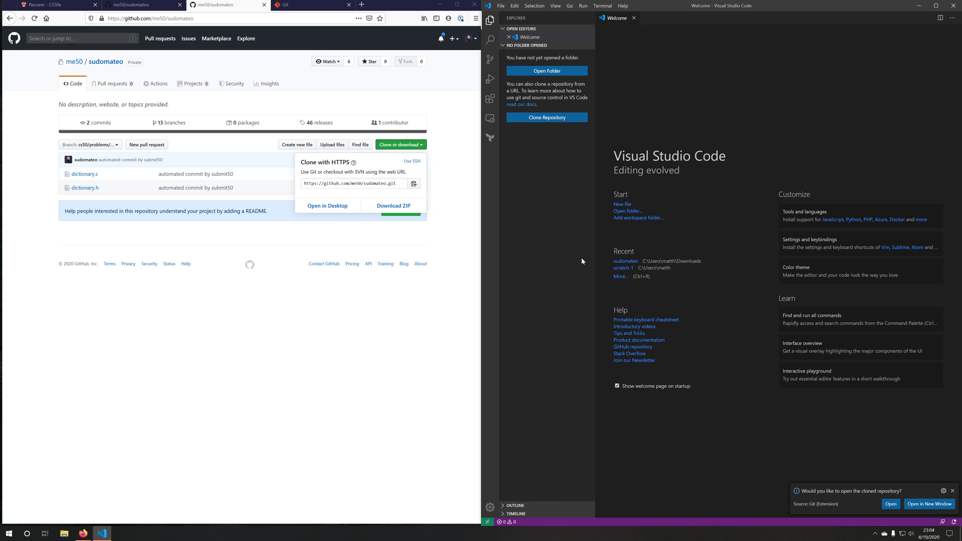
mouse_move(774, 442)
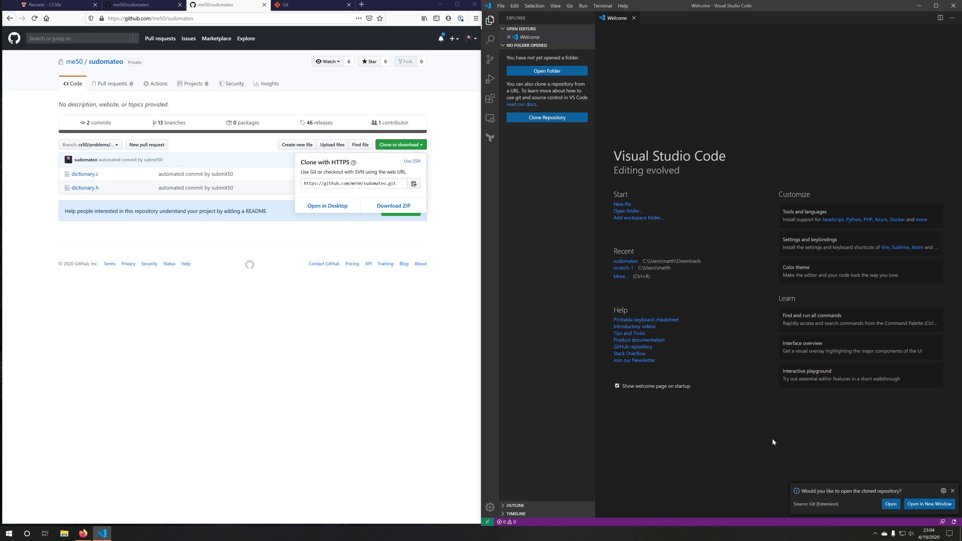
mouse_move(834, 504)
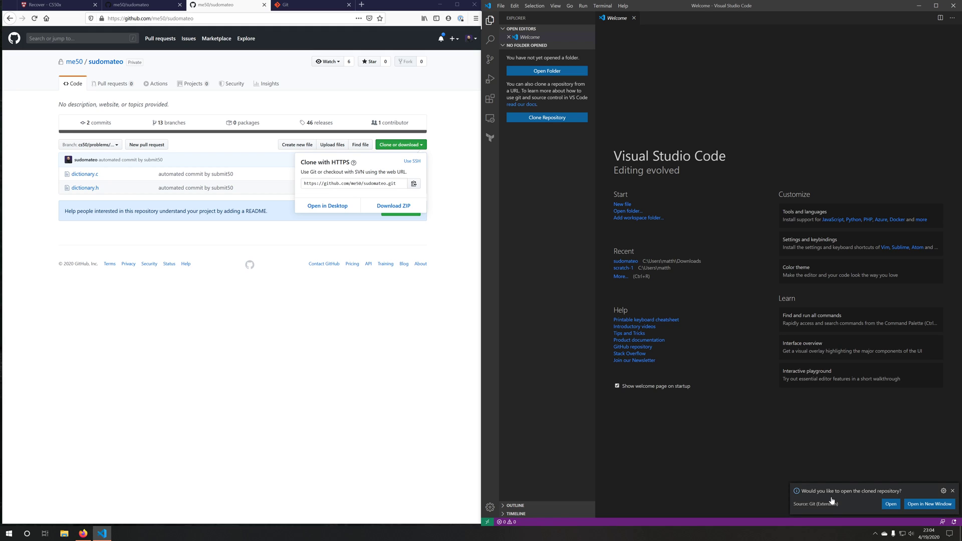
Open the cloned sudomateo repository as the workspace and dismiss the Welcome page.
click(929, 503)
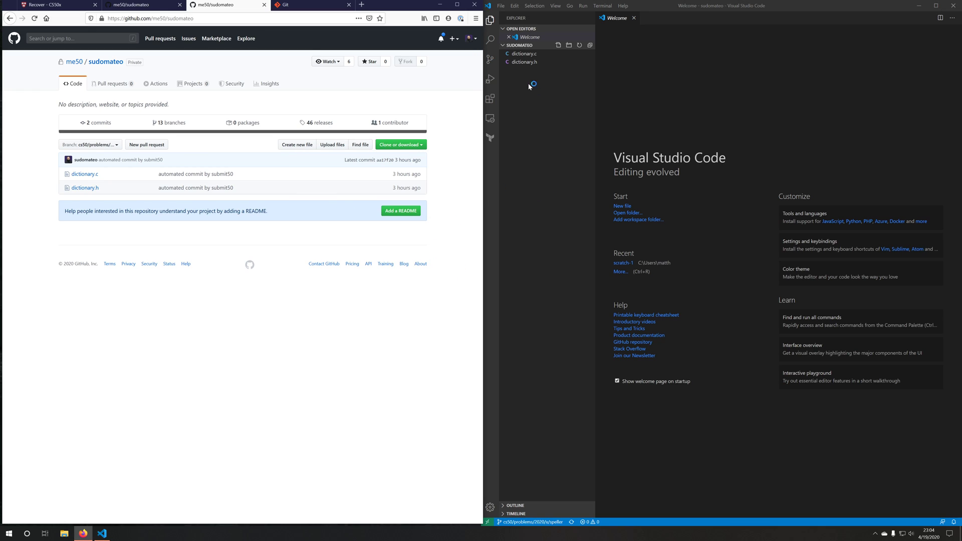
click(634, 18)
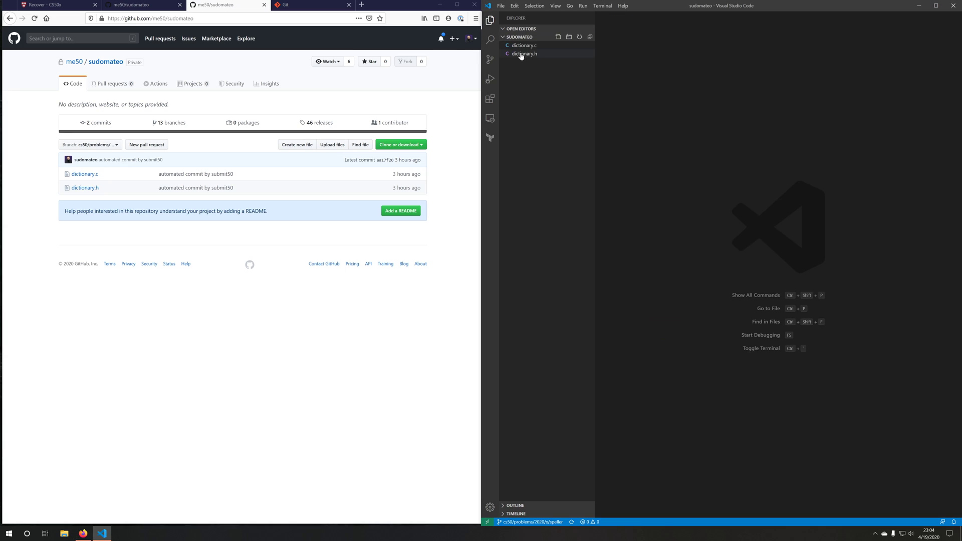
mouse_move(540, 59)
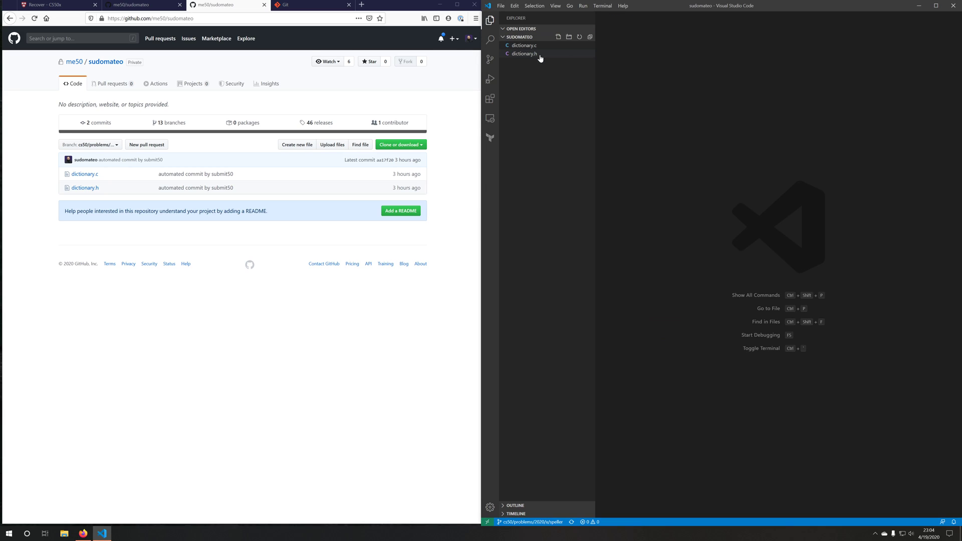
mouse_move(536, 376)
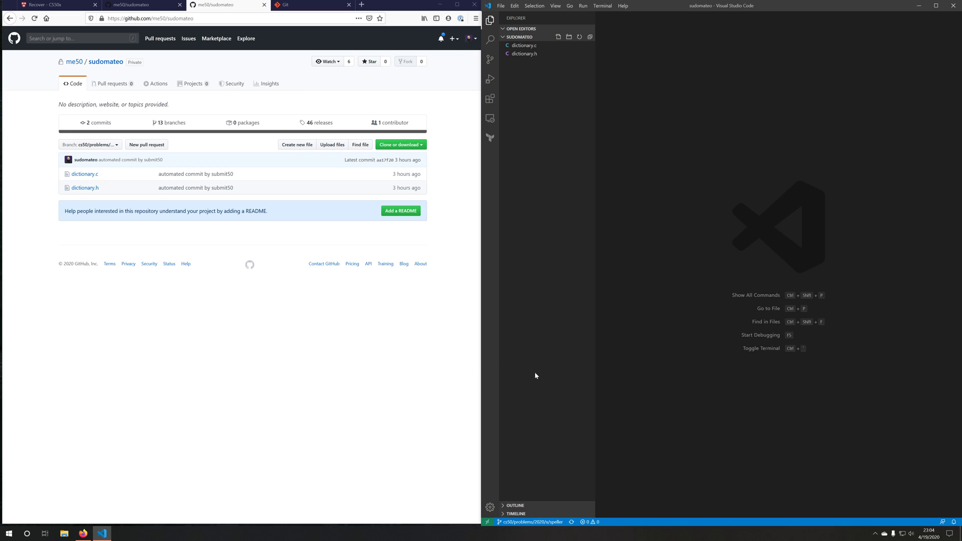
mouse_move(248, 329)
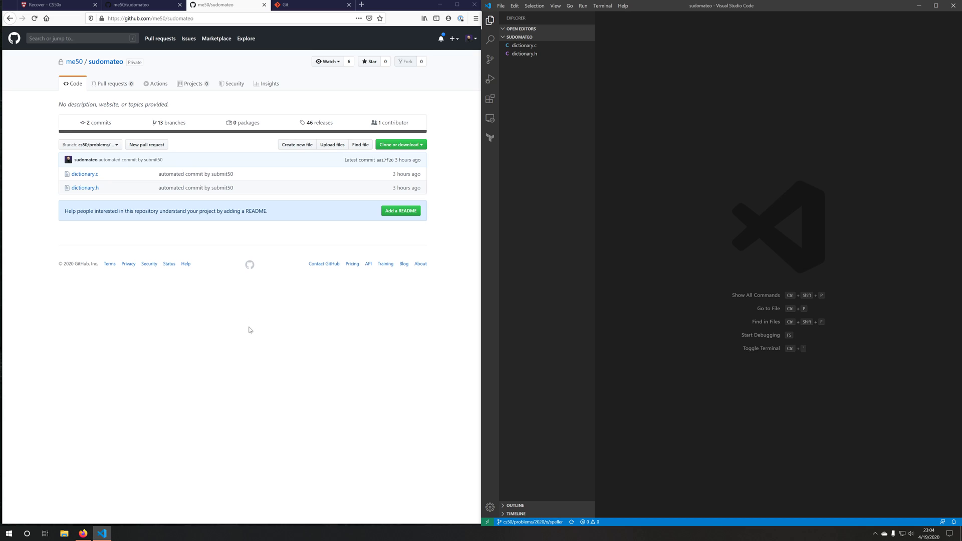
mouse_move(261, 343)
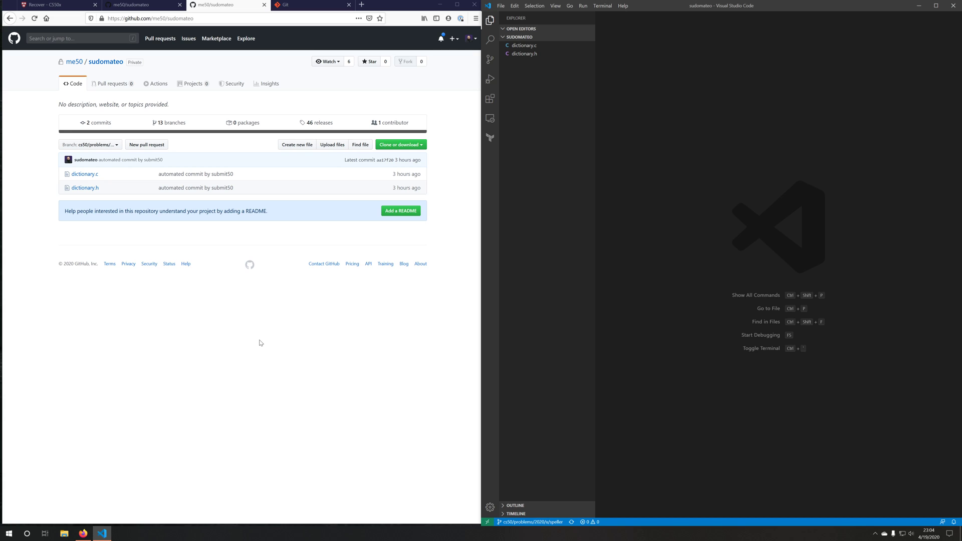
click(94, 145)
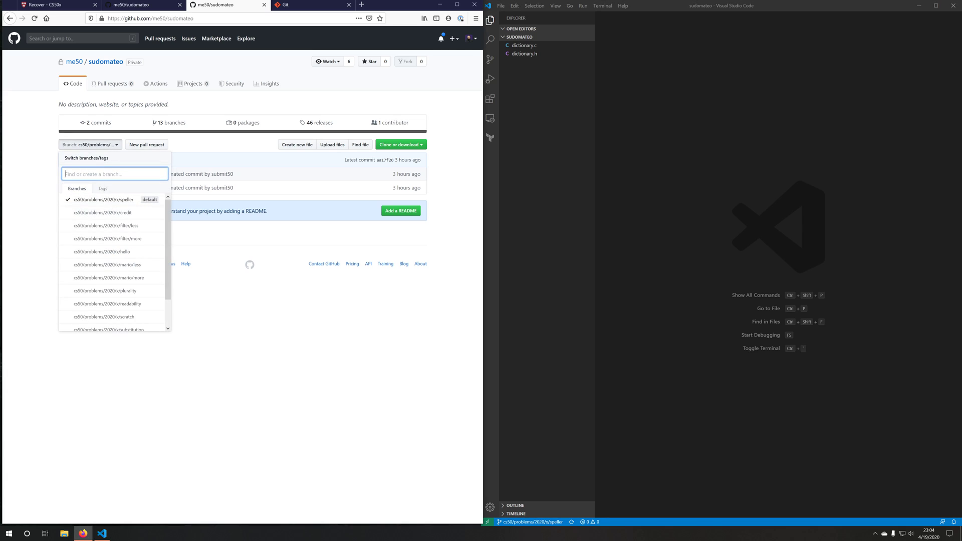
mouse_move(99, 203)
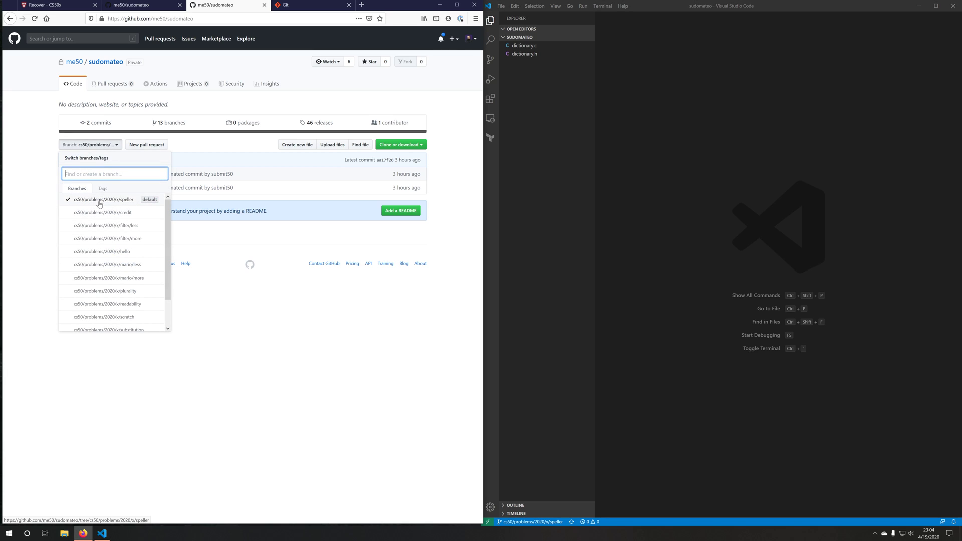
mouse_move(140, 217)
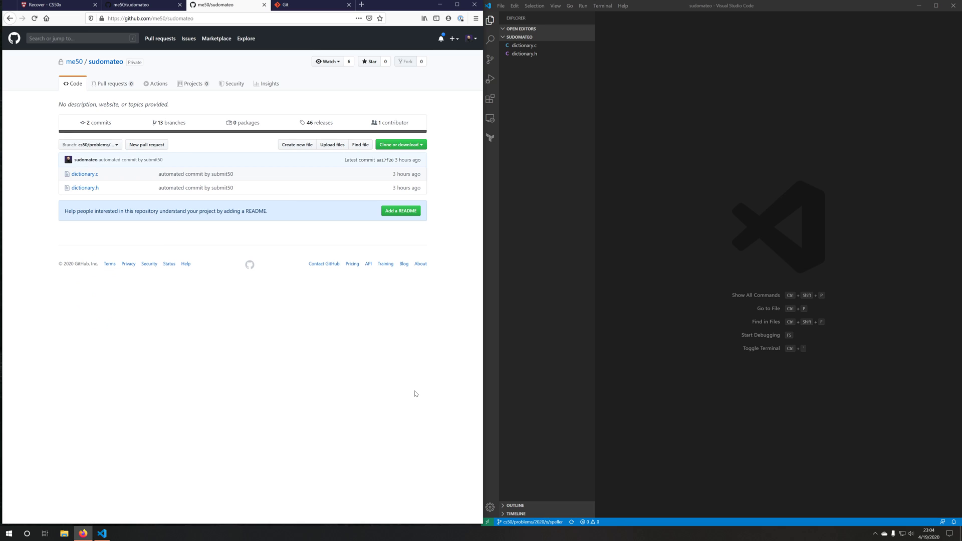
mouse_move(419, 387)
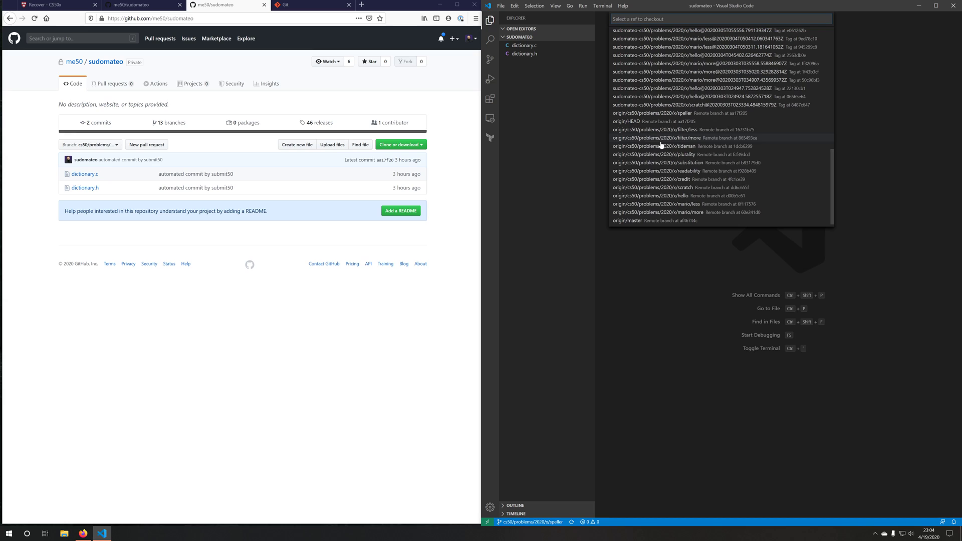
mouse_move(626, 224)
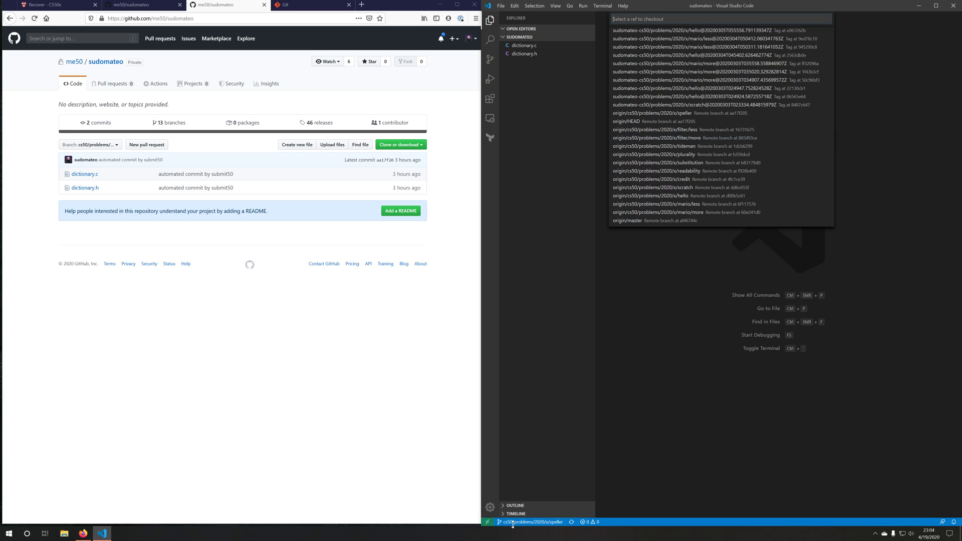
mouse_move(515, 529)
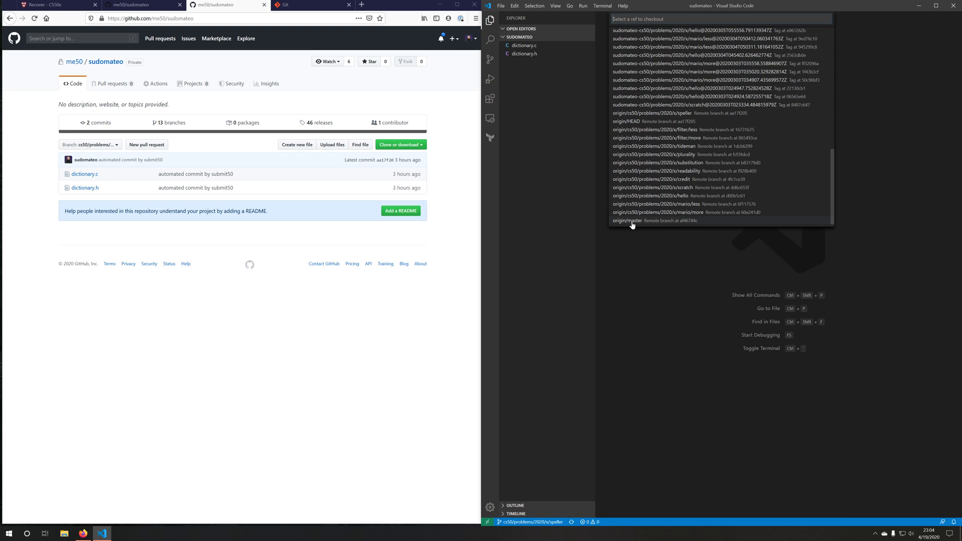
Check out origin/master, leaving only README.md in the workspace.
click(627, 220)
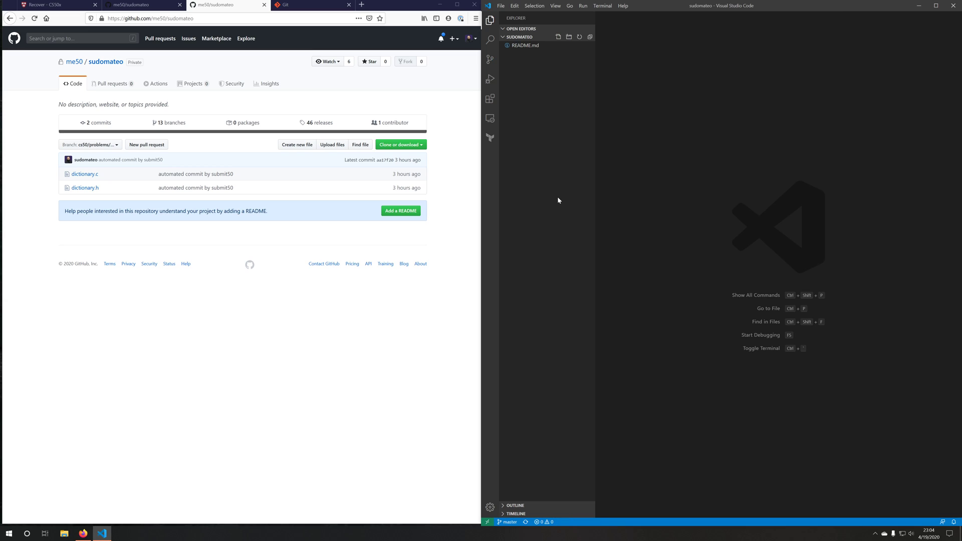
mouse_move(557, 197)
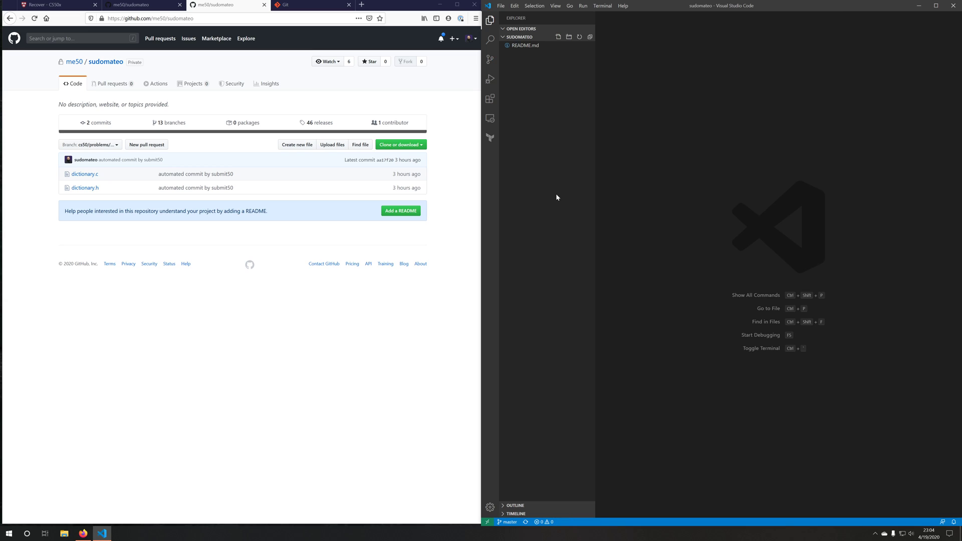
mouse_move(527, 74)
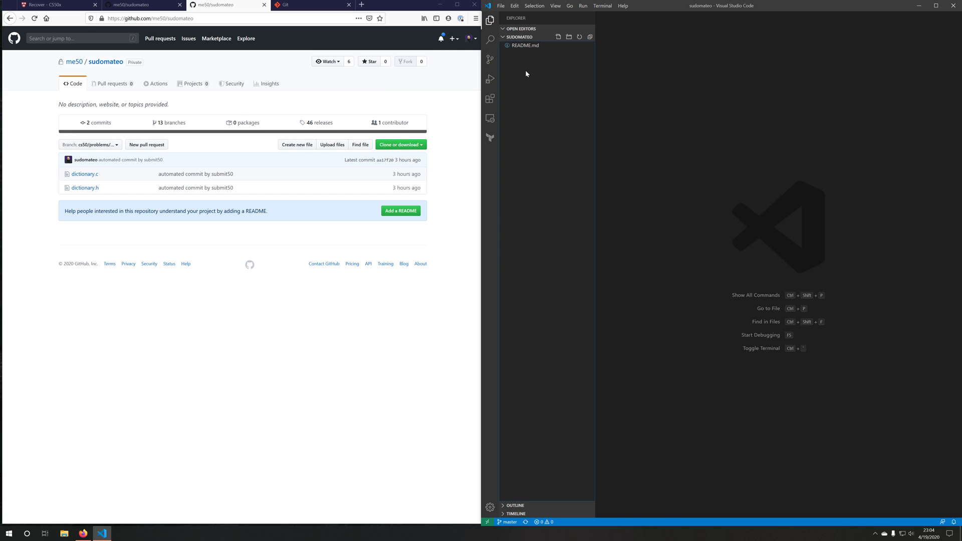
Create recover.c in the repository and begin it with int main().
click(557, 36)
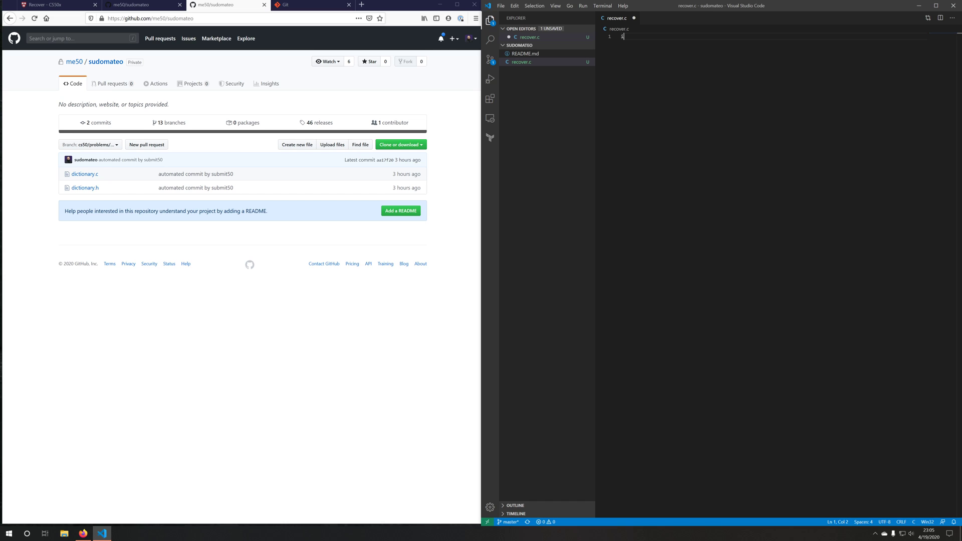
text(int main())
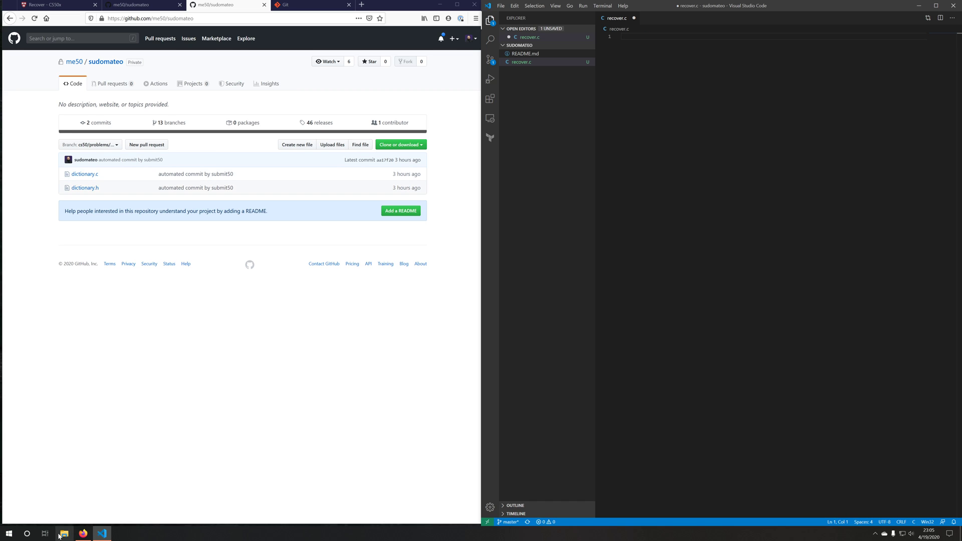
Open the downloaded recover.c from the Downloads folder to copy its code into the repository.
click(65, 533)
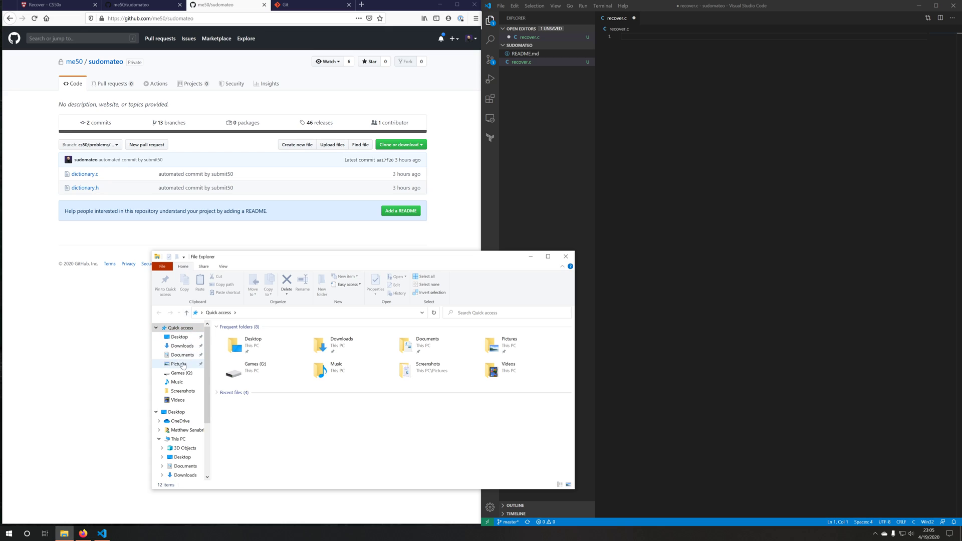
click(183, 346)
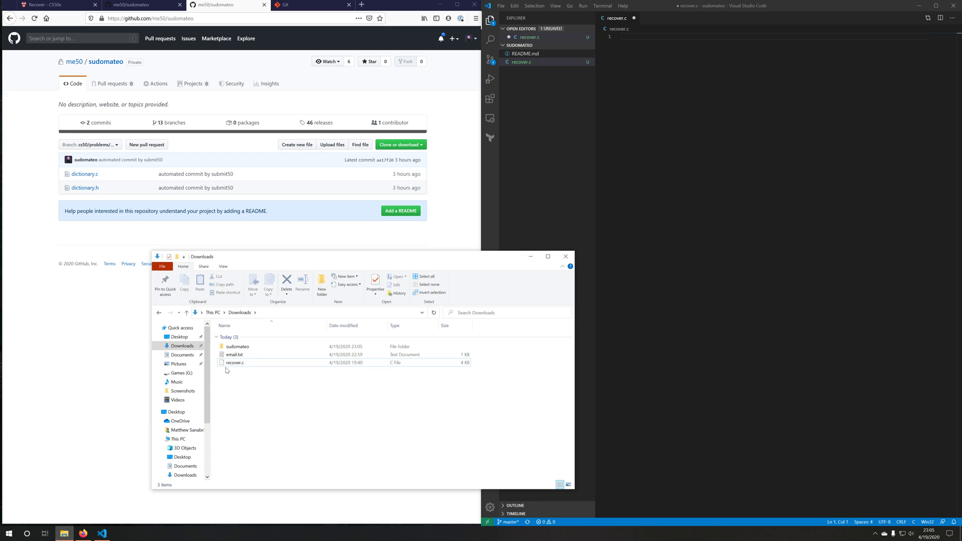
double_click(234, 363)
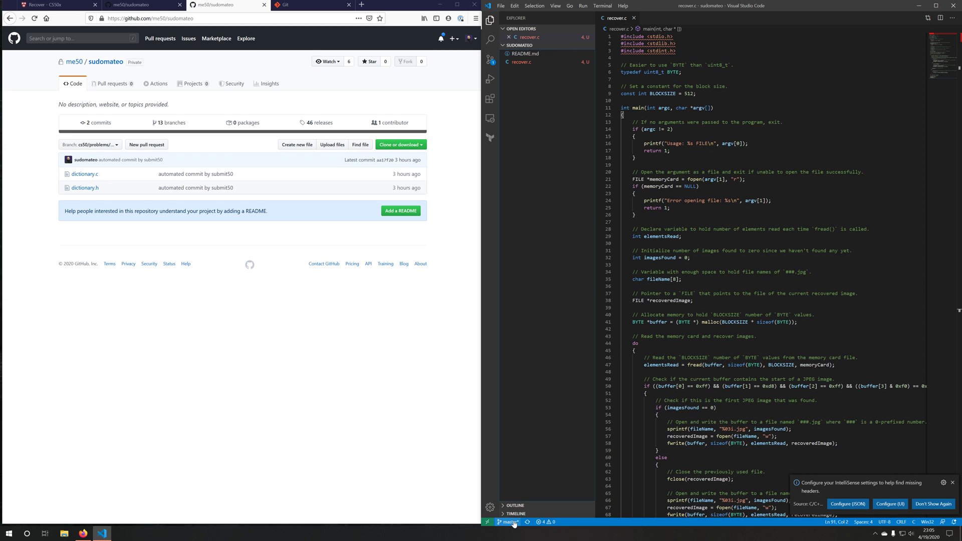
Create and check out a new branch named cs50/problems/2020/x/recover from the status bar.
click(508, 521)
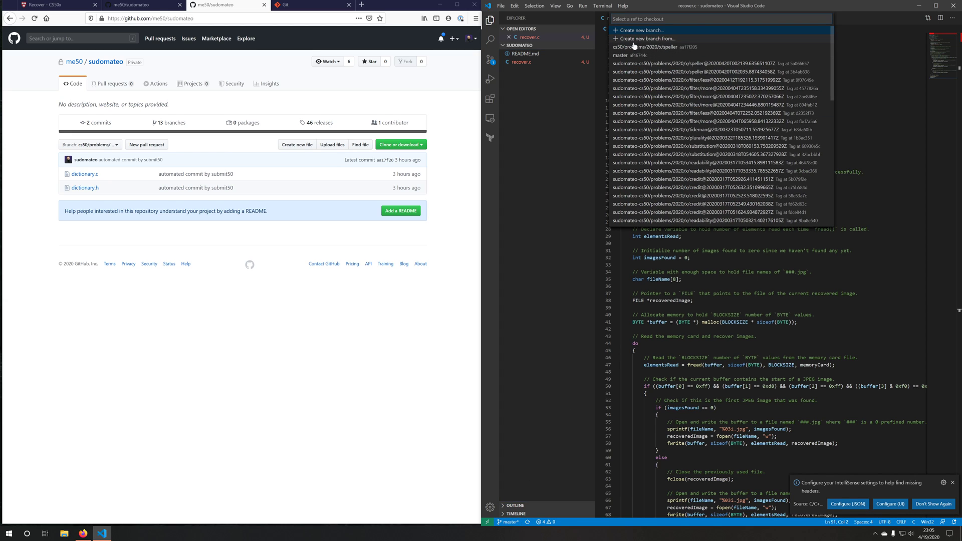
mouse_move(617, 43)
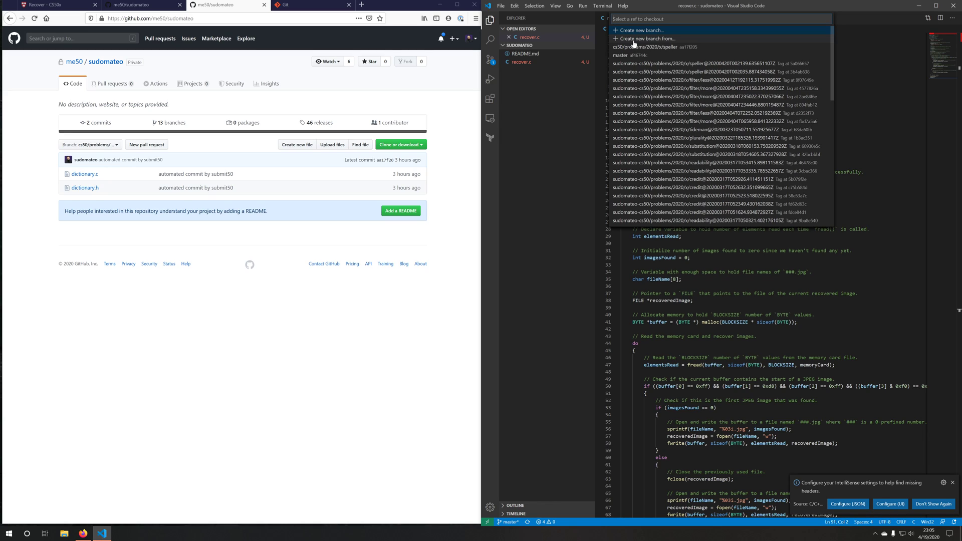
click(643, 29)
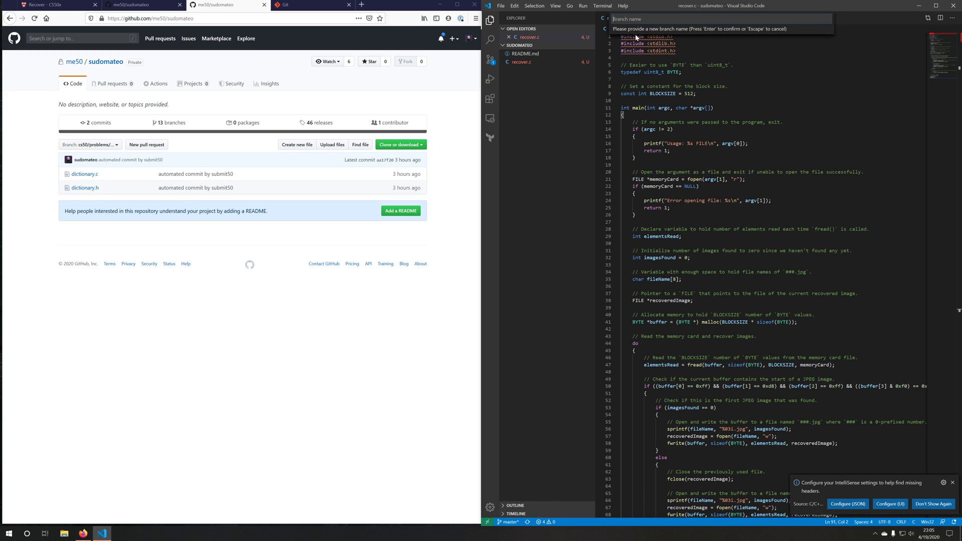
mouse_move(112, 120)
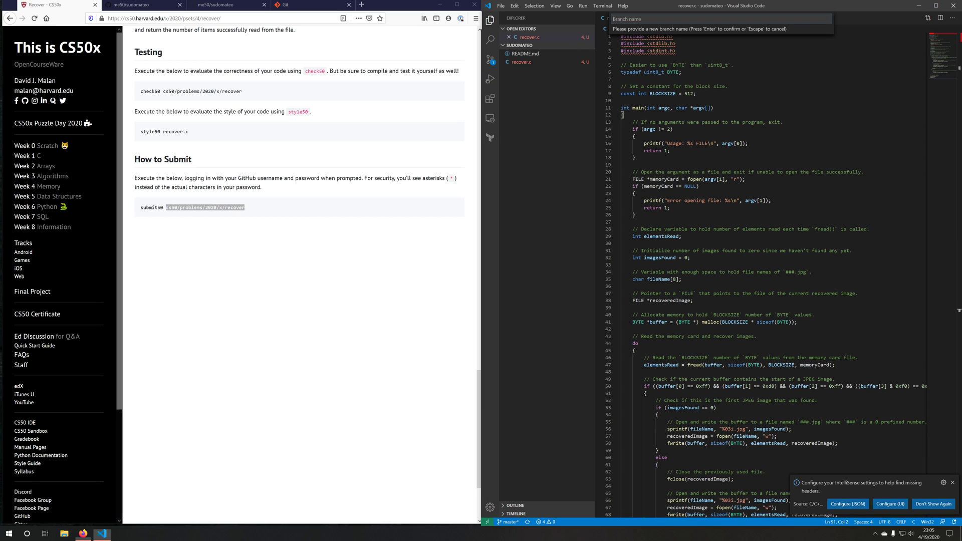
key(Escape)
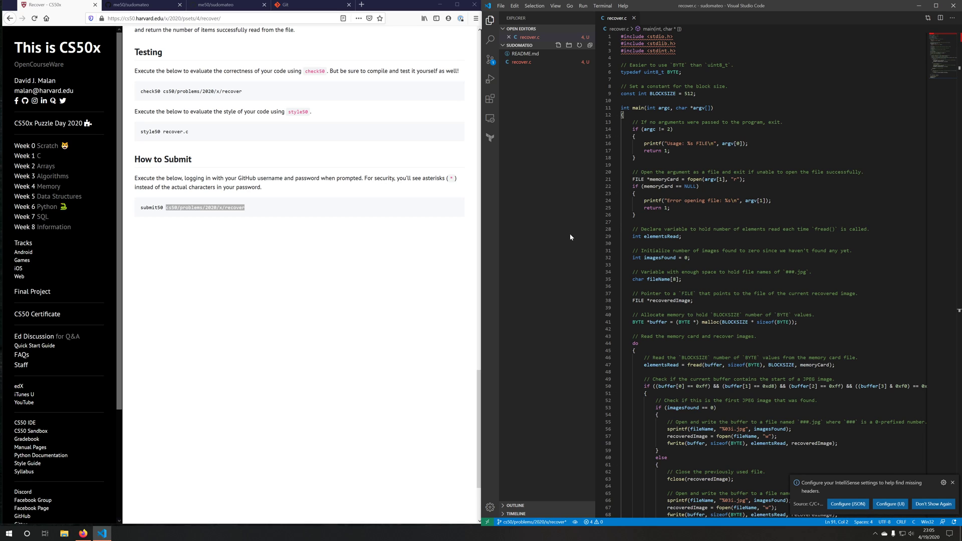
mouse_move(560, 214)
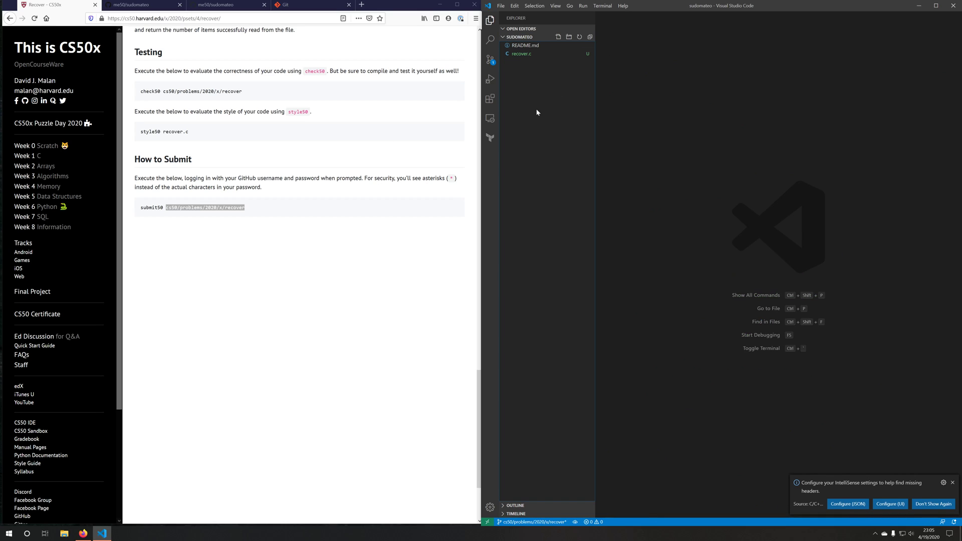
Delete README.md to the Recycle Bin, leaving recover.c as the only file.
click(519, 53)
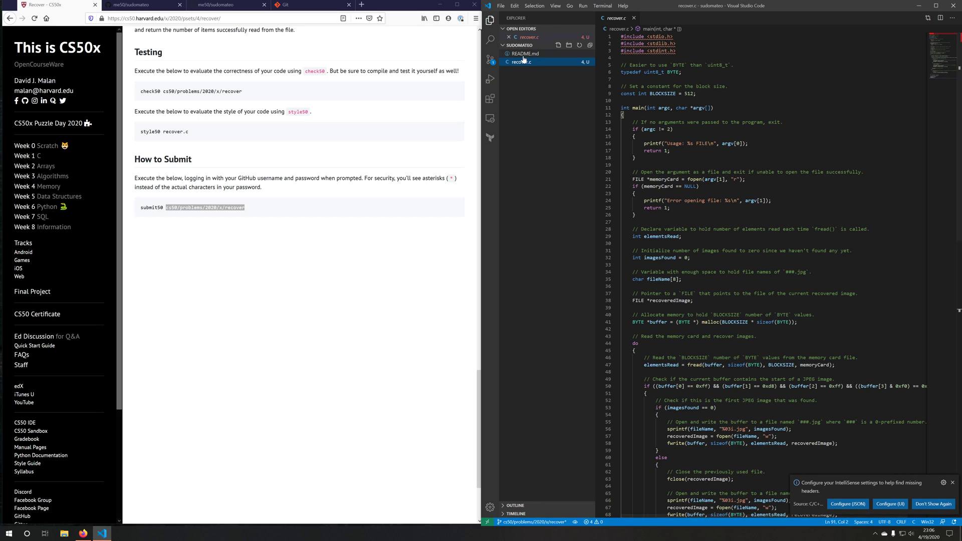
right_click(527, 53)
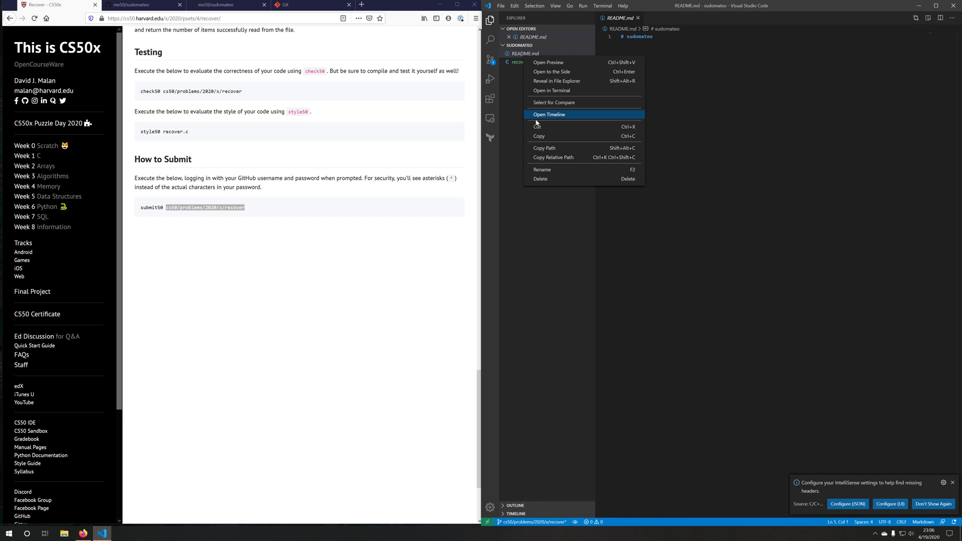
click(540, 178)
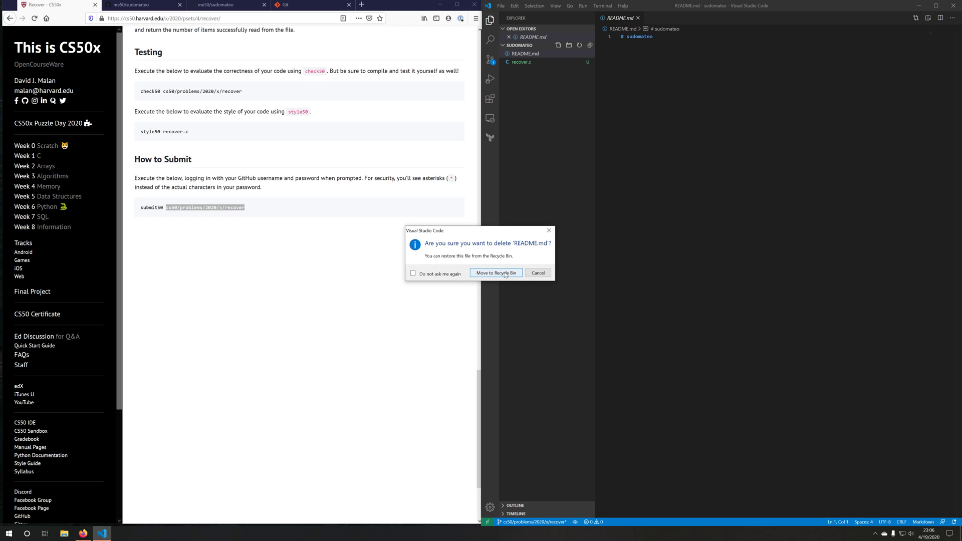
click(495, 272)
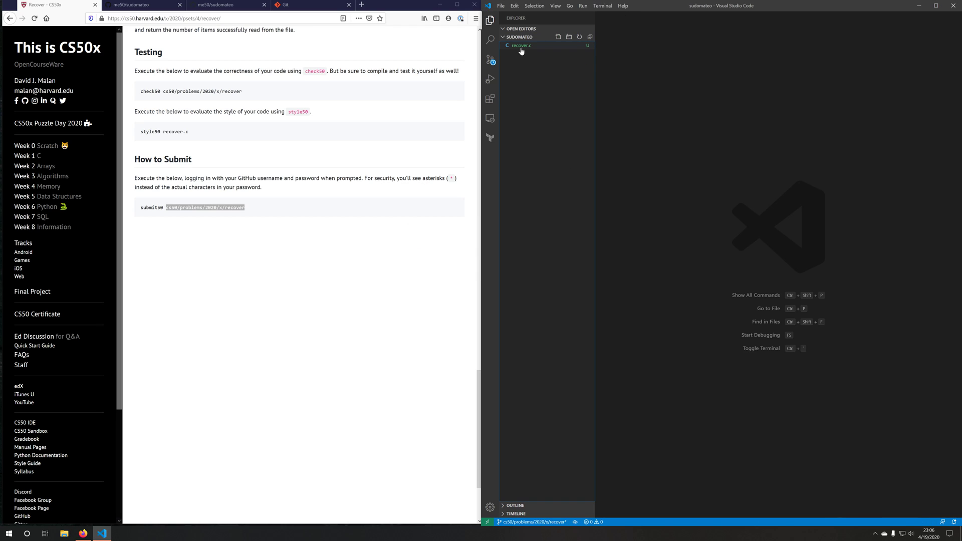
Open an integrated terminal at the sudomateo repository folder.
click(521, 46)
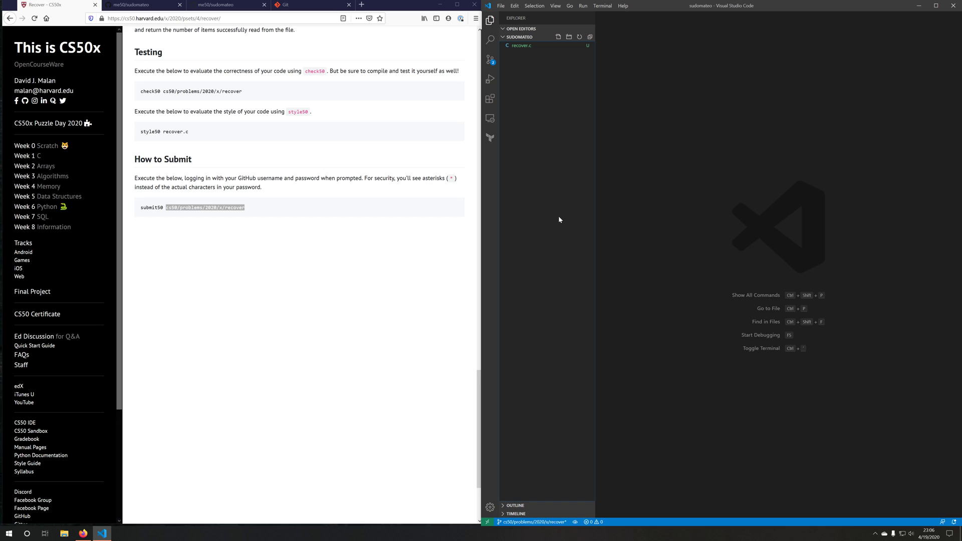
mouse_move(646, 426)
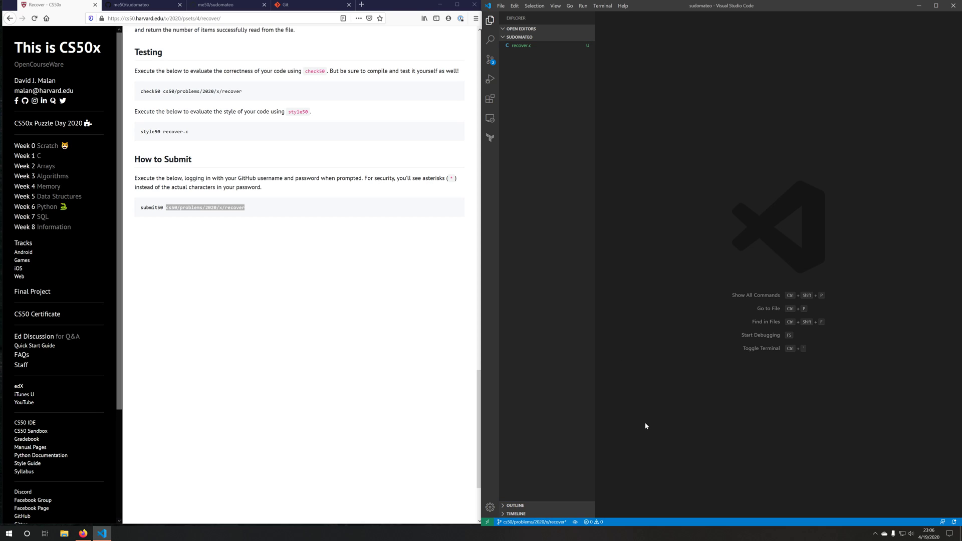
click(596, 5)
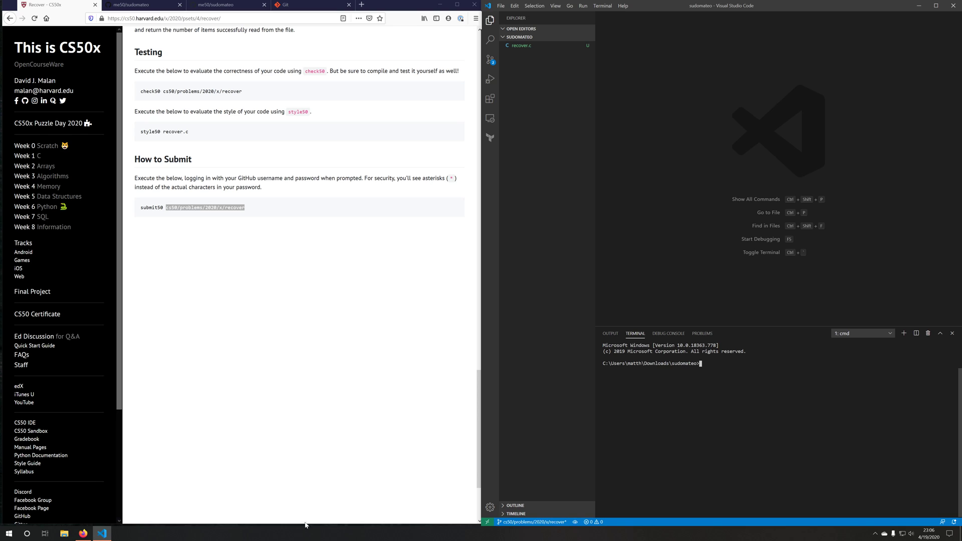
Open email.txt from the Downloads folder to look up the git config details.
click(62, 533)
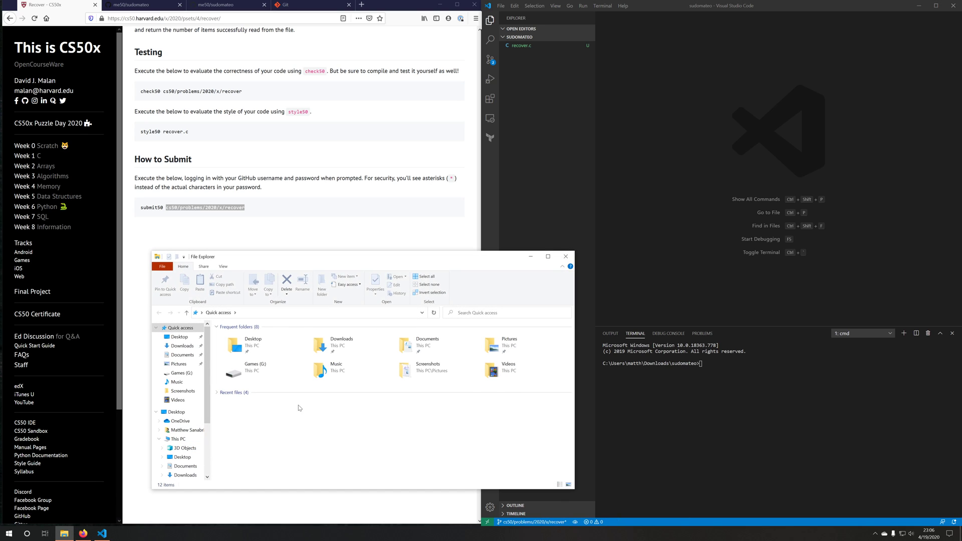
click(182, 346)
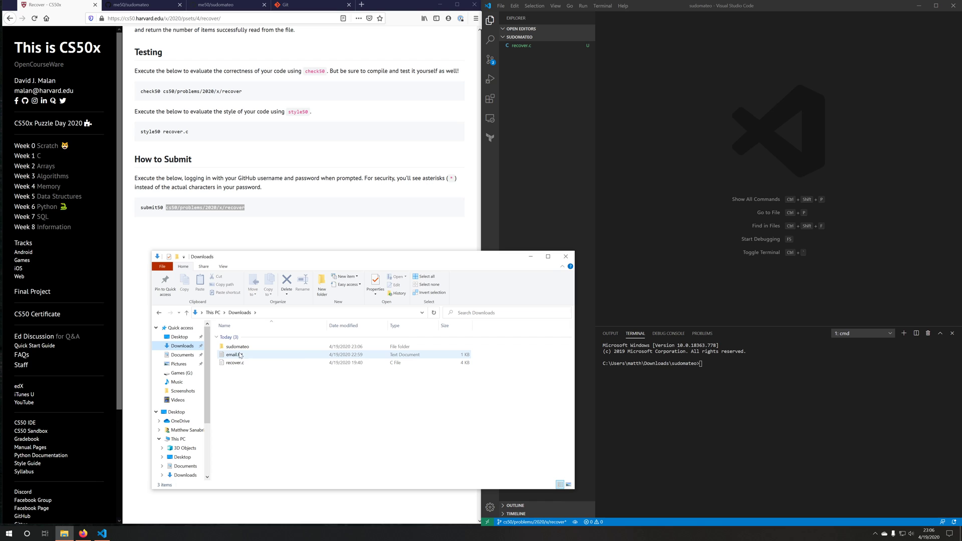
double_click(232, 355)
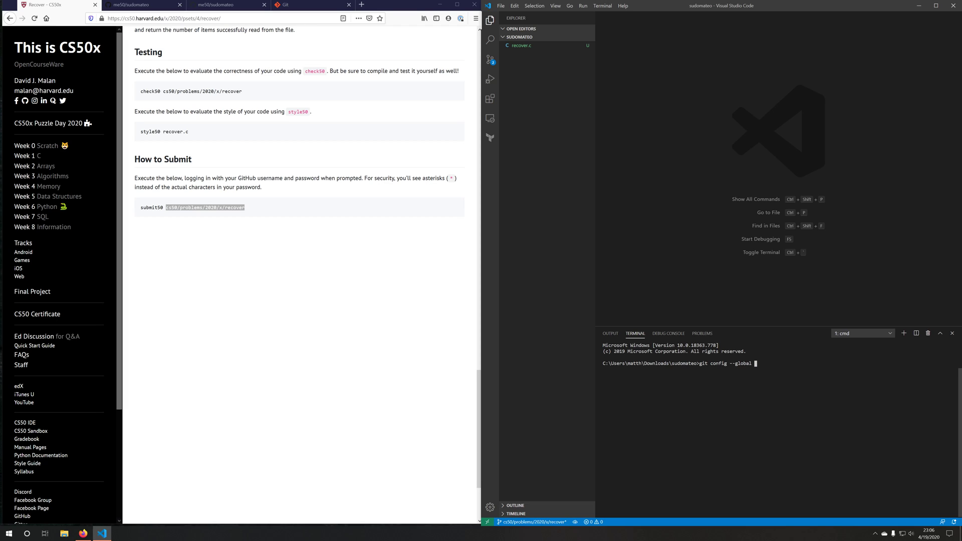
Run git config --global for user.name "Matthew Sanabria" and for user.email.
text(user.n)
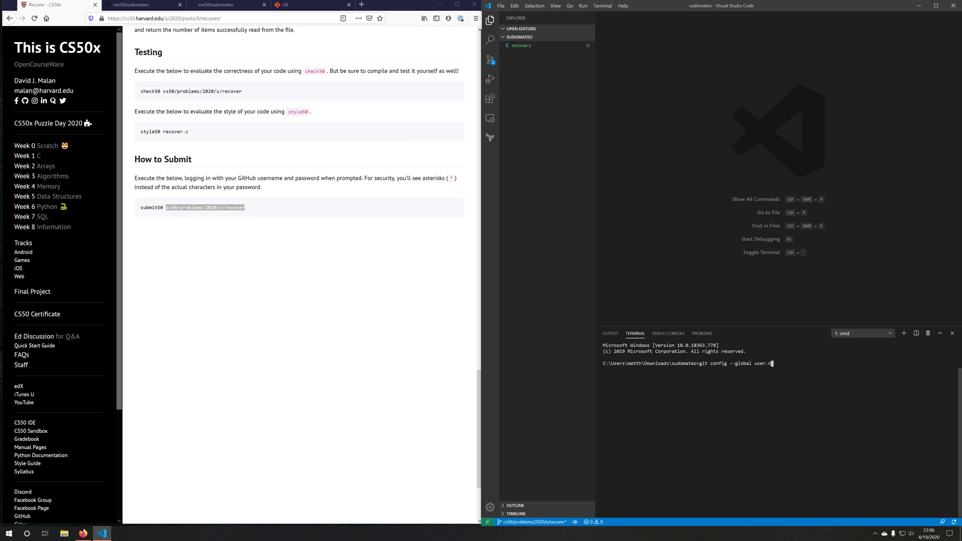
text(ame "Matthew)
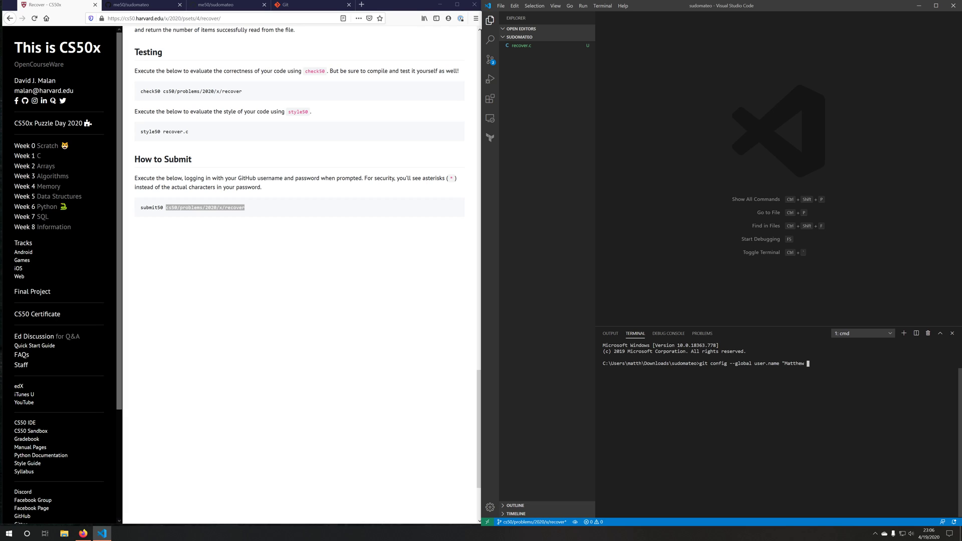
text(Sanabria")
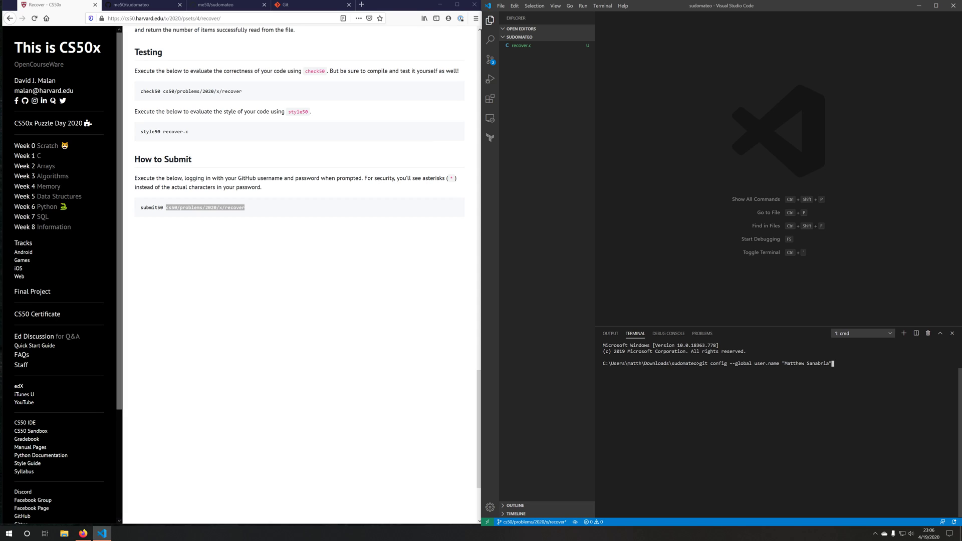
text(git config --globa)
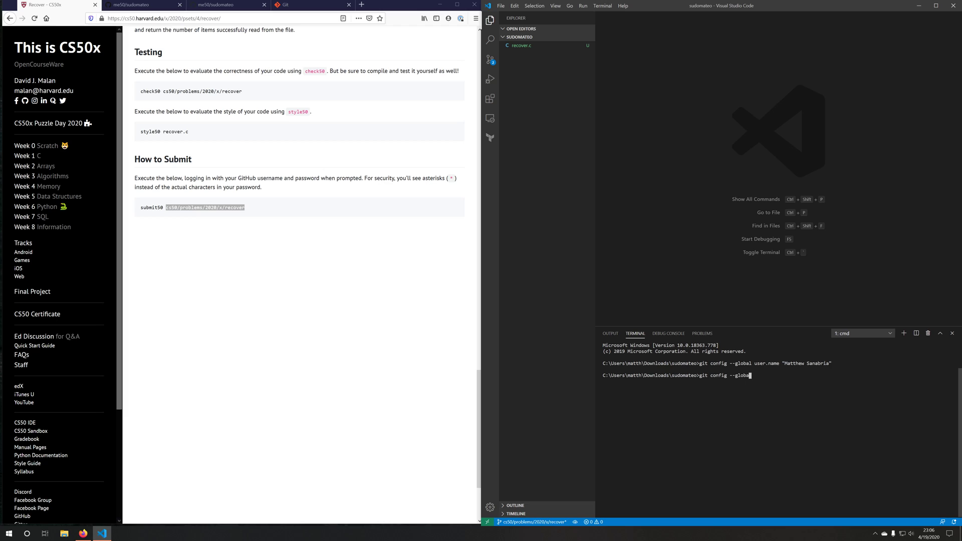
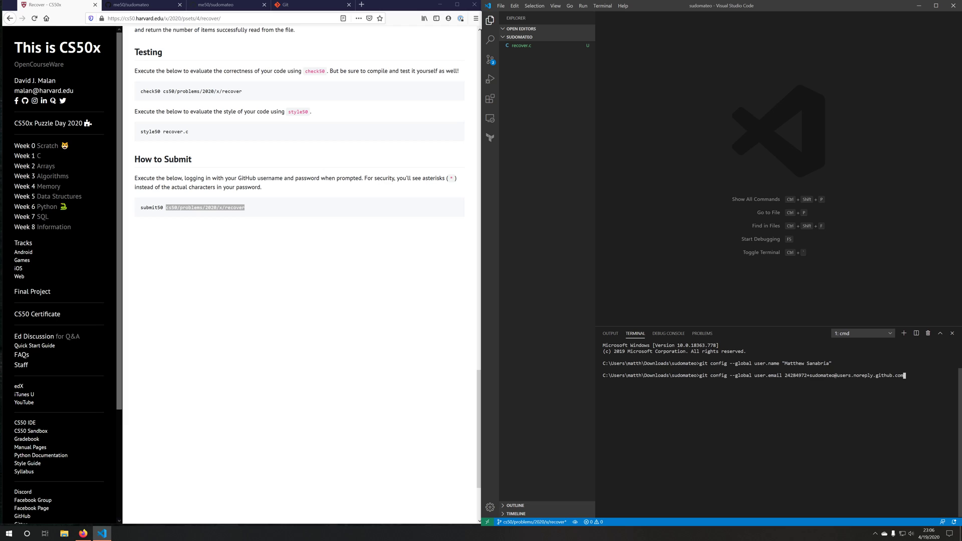
key(Enter)
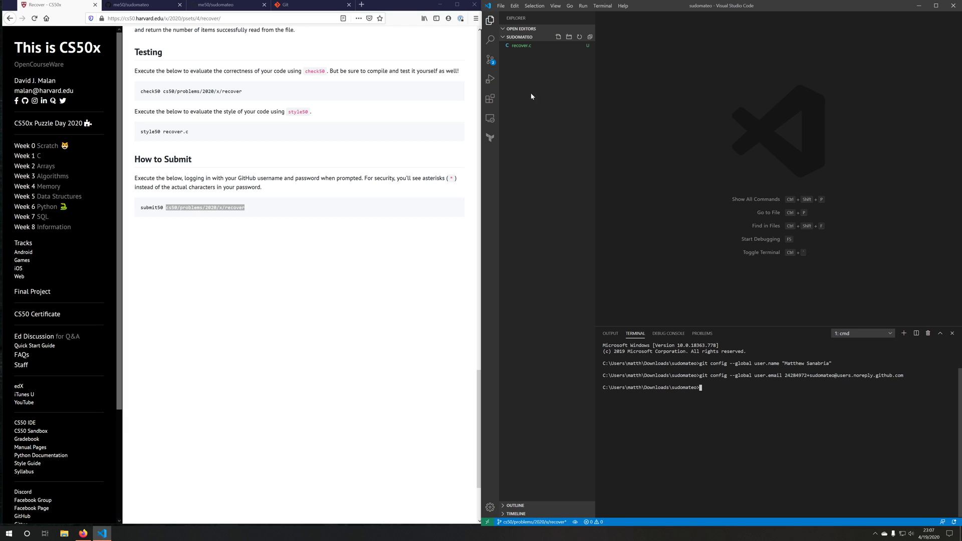
mouse_move(523, 78)
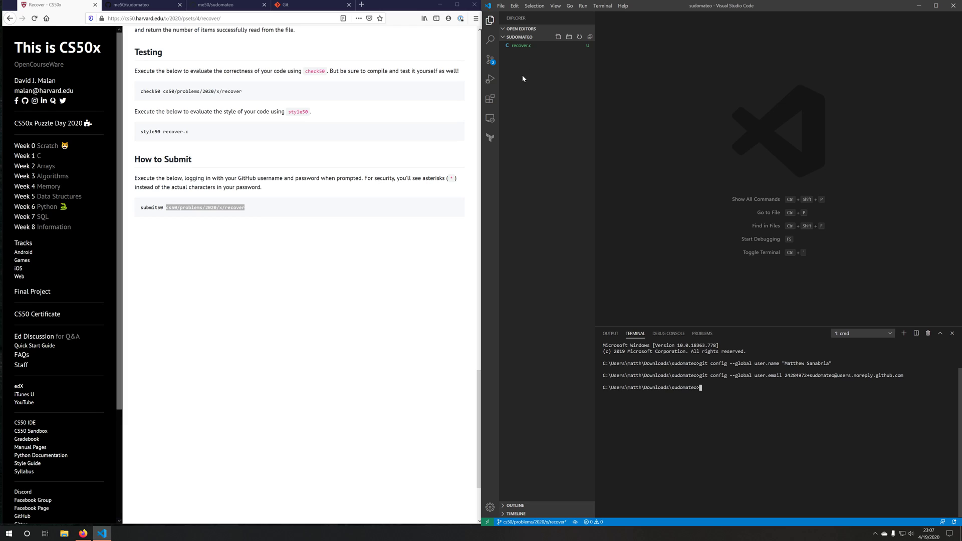
mouse_move(489, 60)
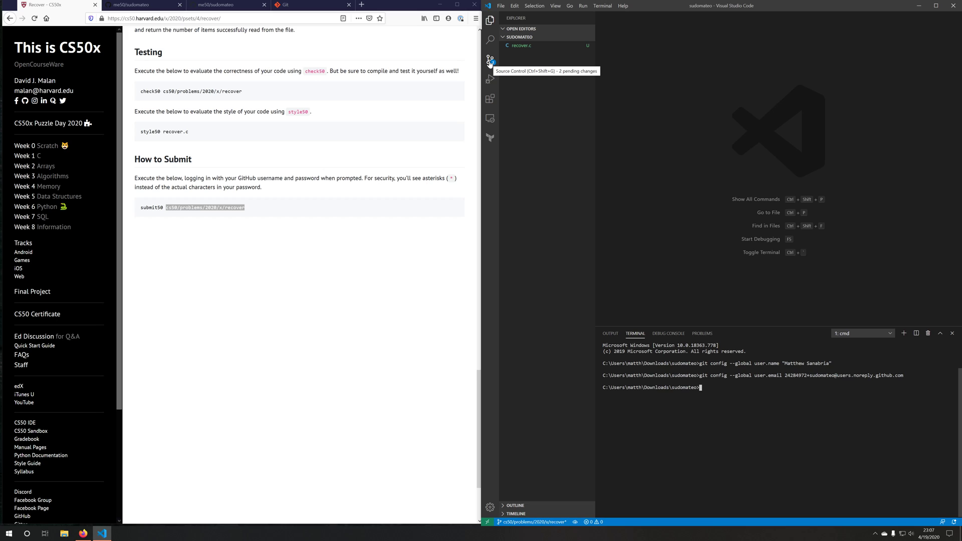
Stage README.md and recover.c and commit them with the message pset4: initial submission.
click(491, 61)
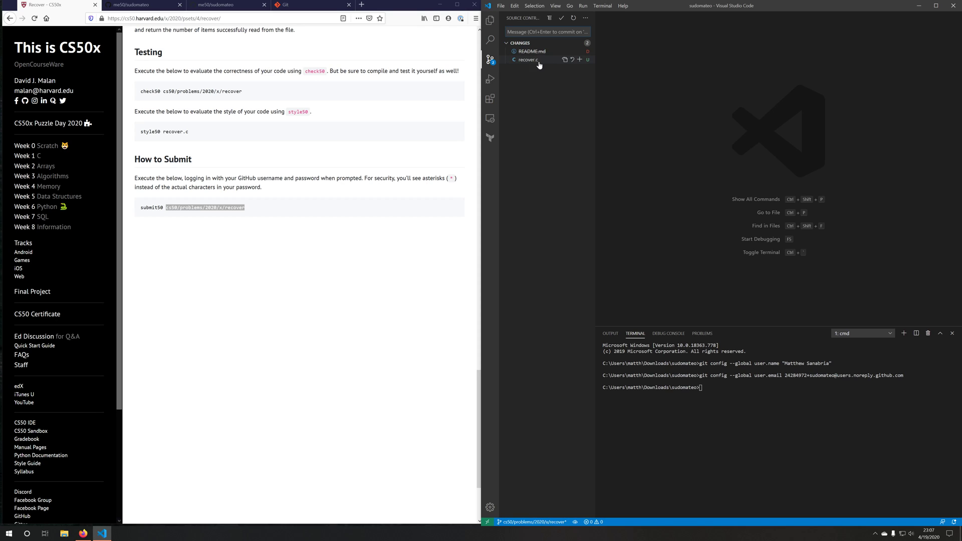
mouse_move(535, 69)
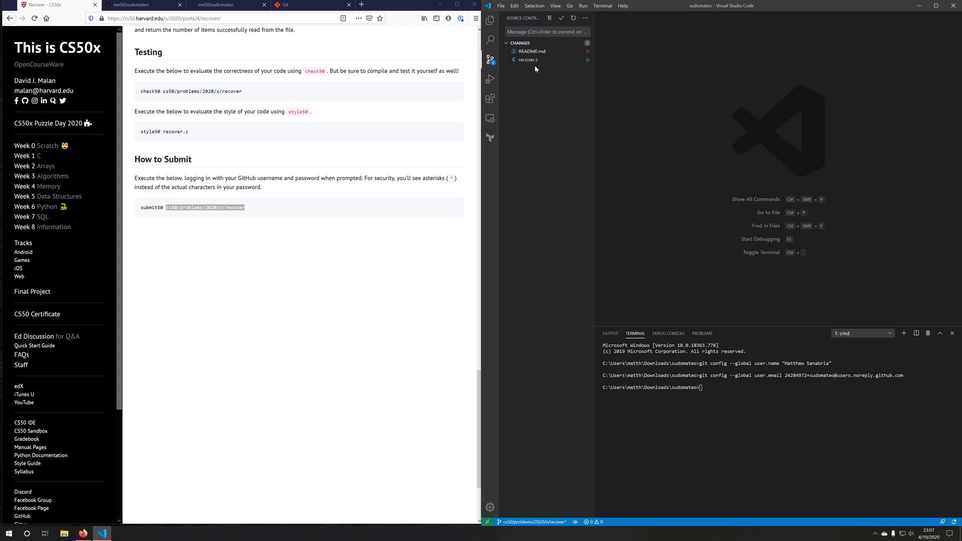
mouse_move(570, 53)
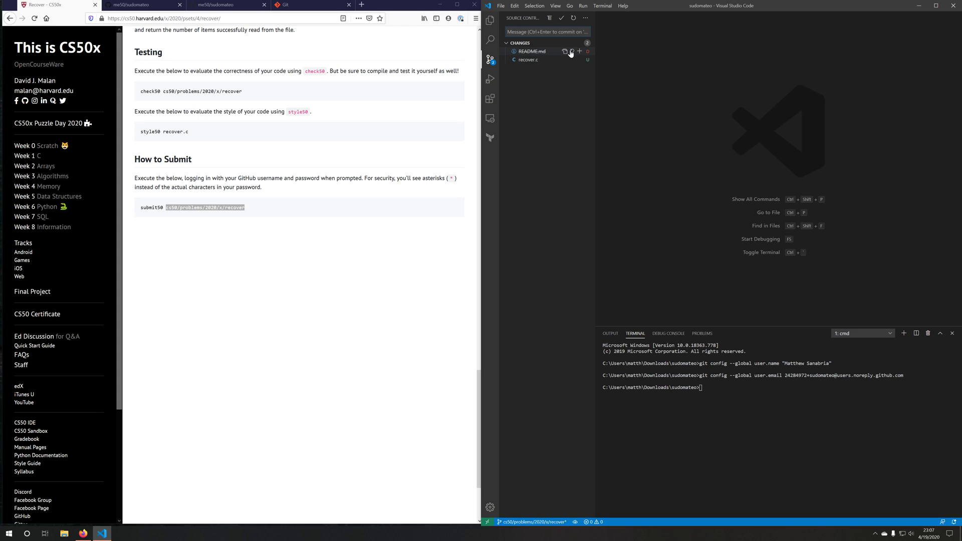
click(579, 51)
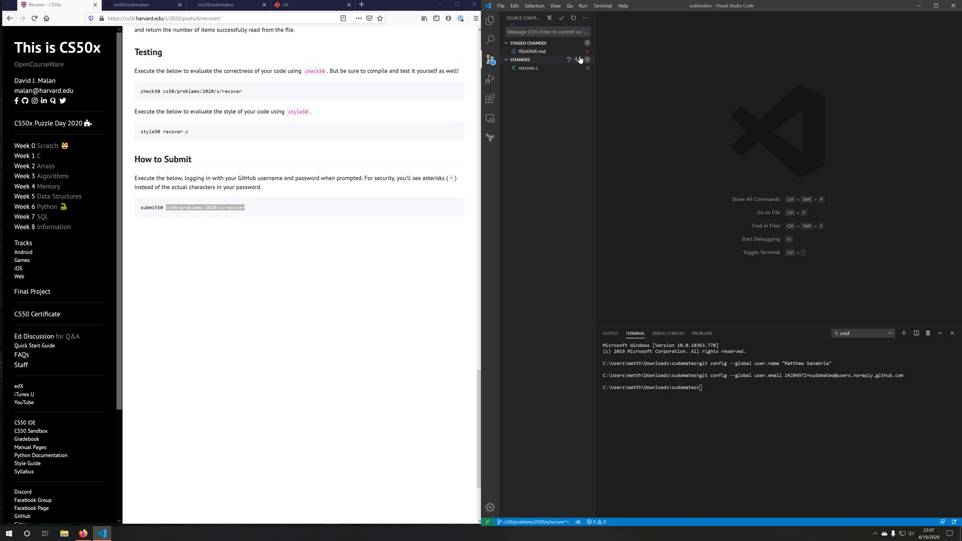
click(580, 60)
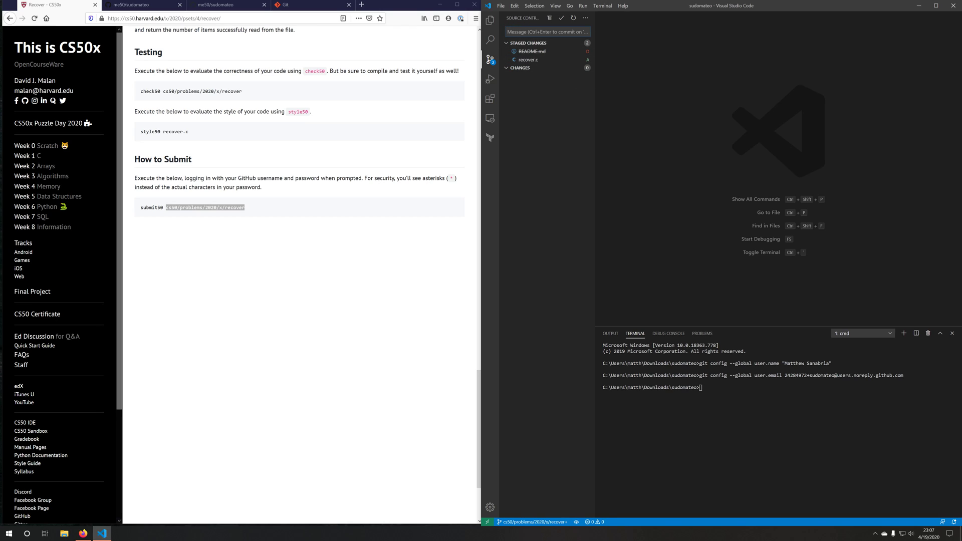
text(pset4: initial submission)
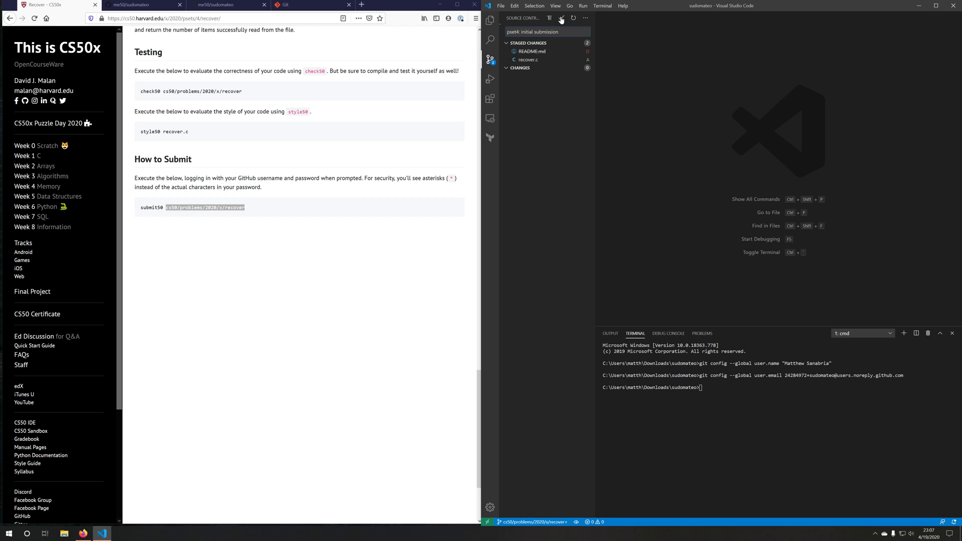
click(564, 18)
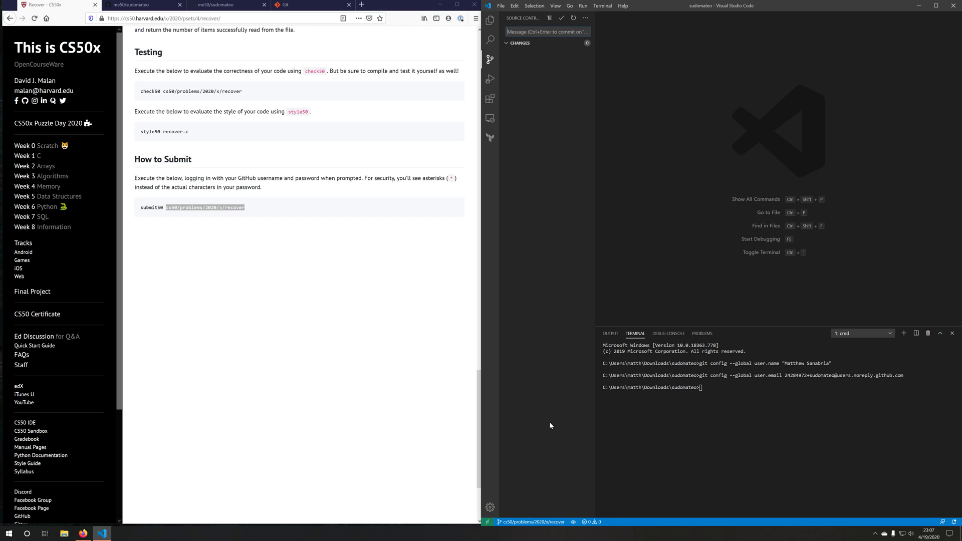
mouse_move(586, 18)
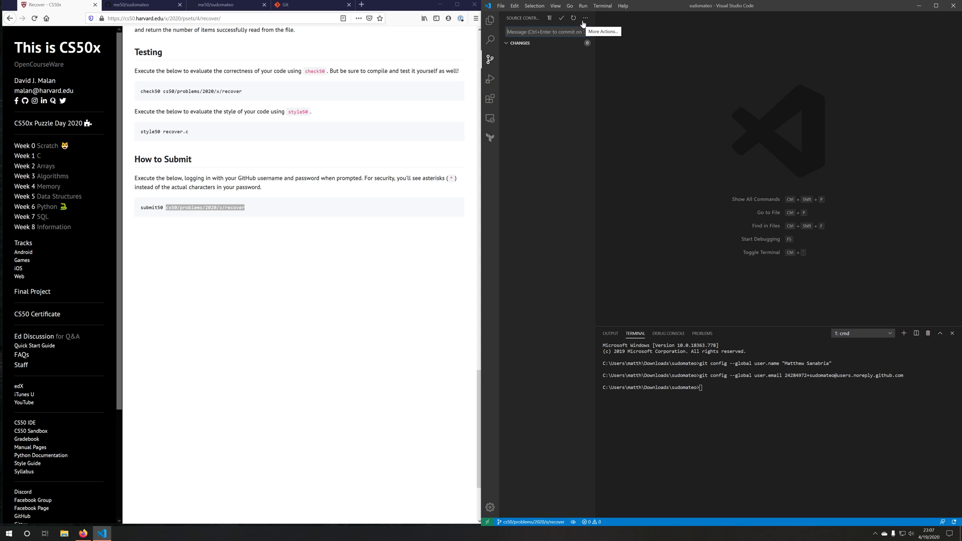
Push the commit from More Actions and accept publishing the recover branch upstream.
click(585, 18)
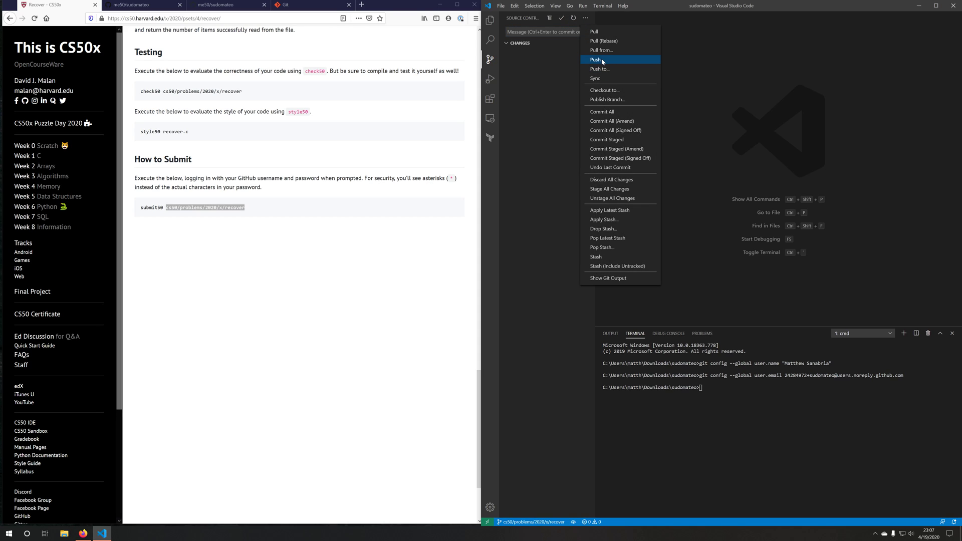
click(593, 60)
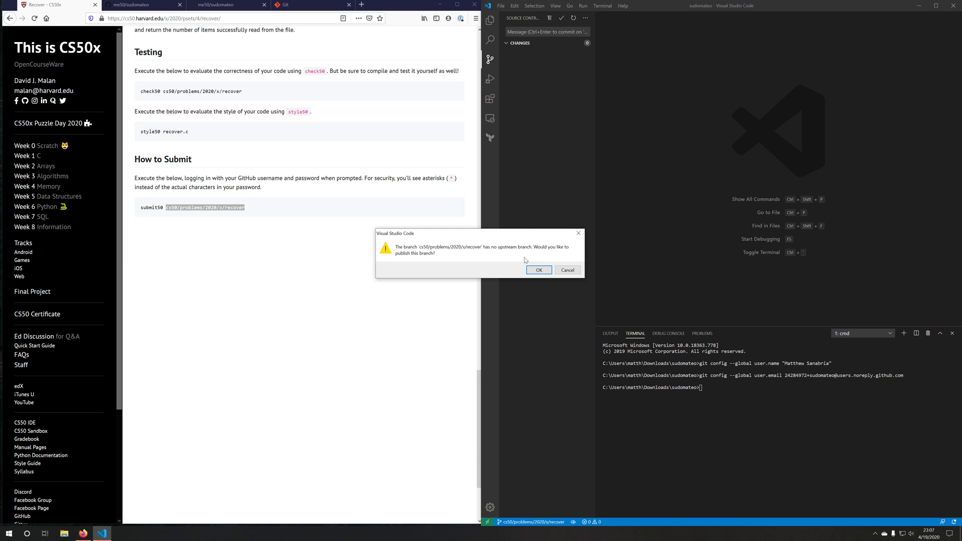
mouse_move(439, 255)
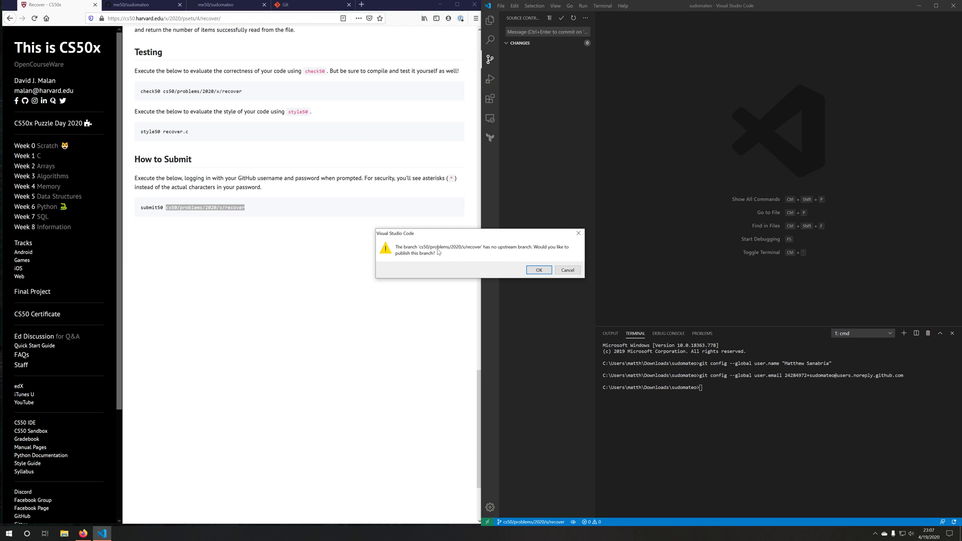
mouse_move(246, 46)
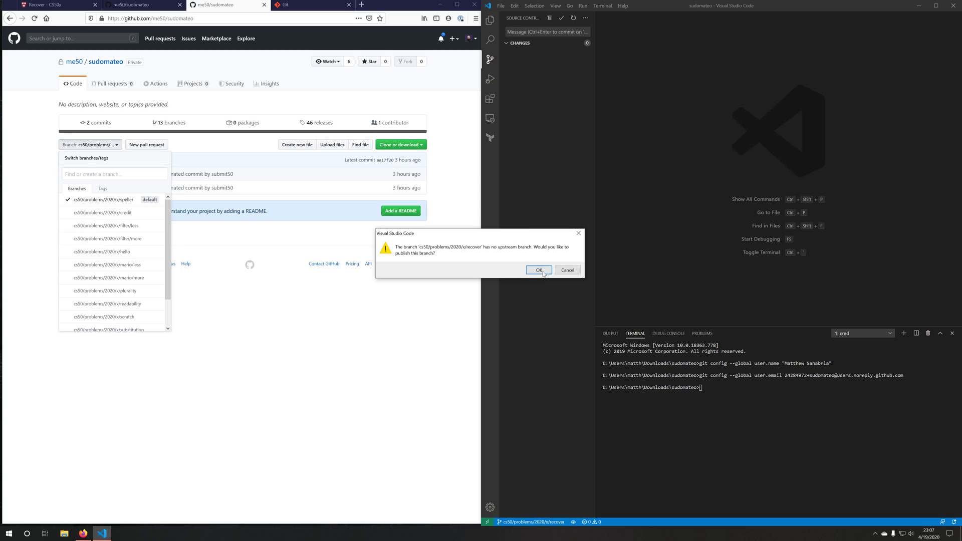
click(539, 271)
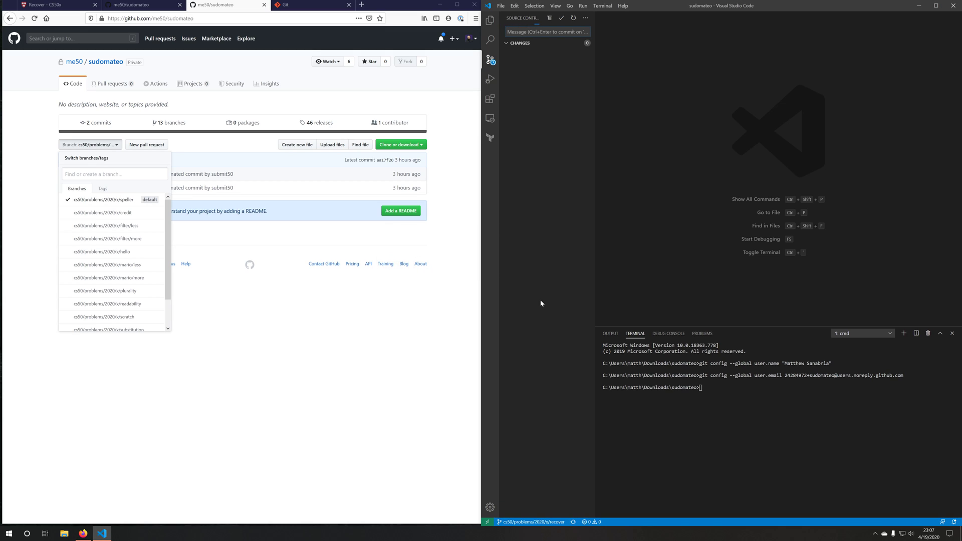
mouse_move(311, 355)
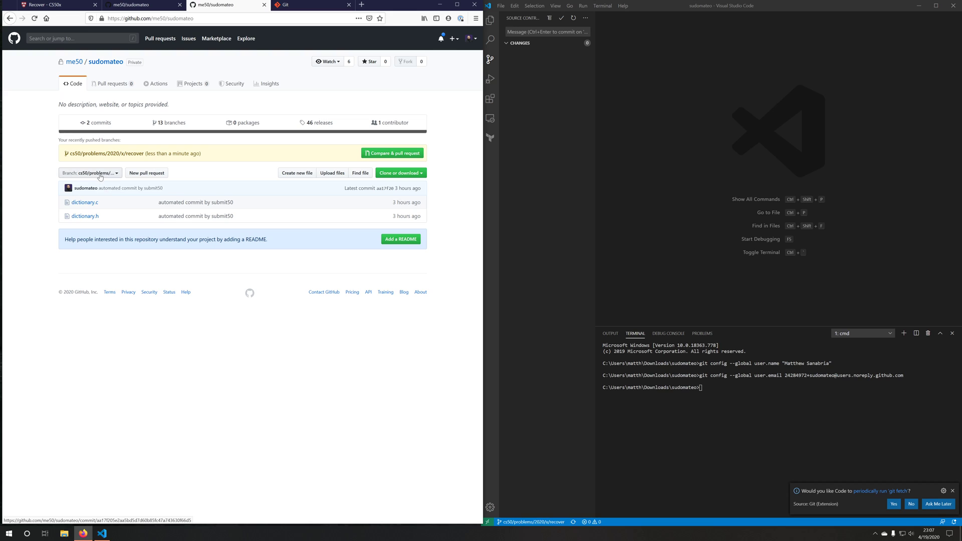
View the pushed cs50/problems/2020/x/recover branch holding recover.c, then return to the me50 submissions page.
click(90, 172)
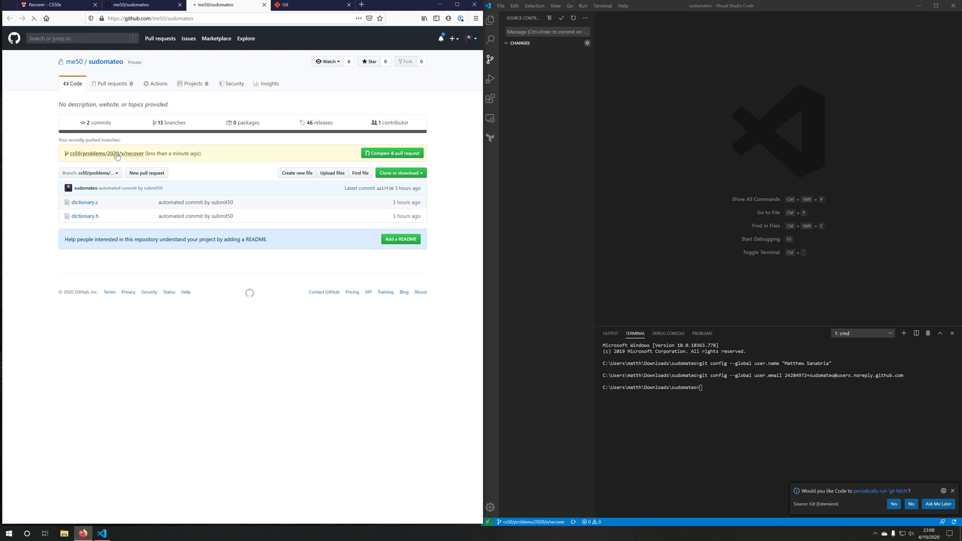
click(105, 154)
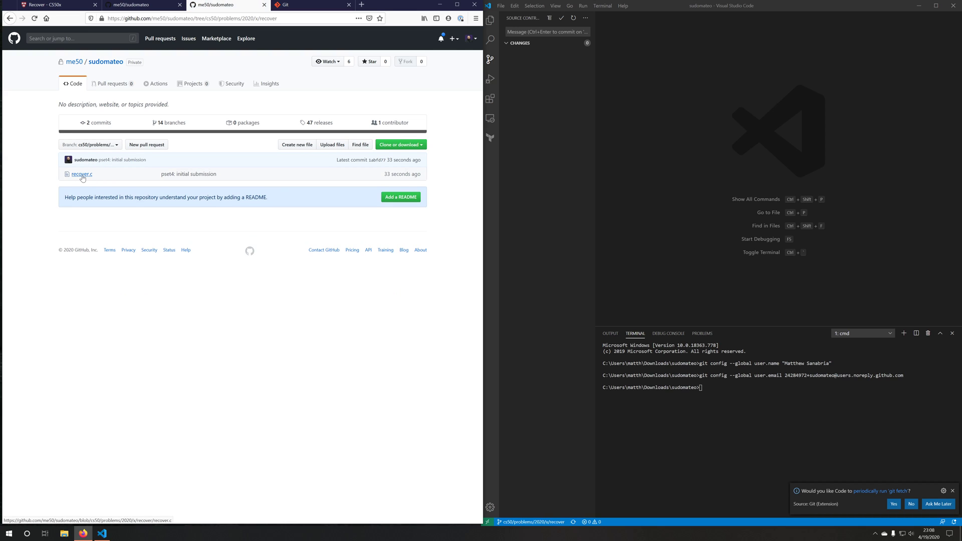
click(81, 174)
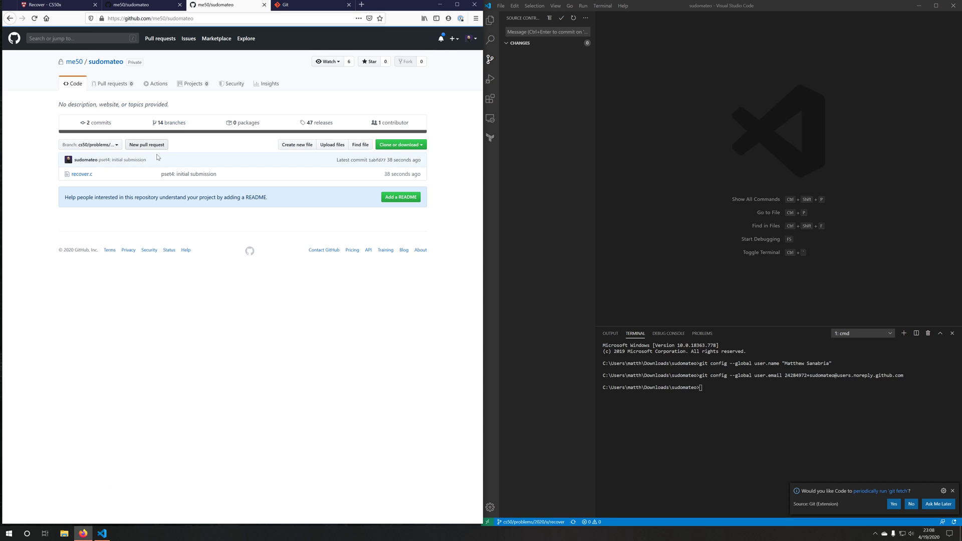
click(135, 5)
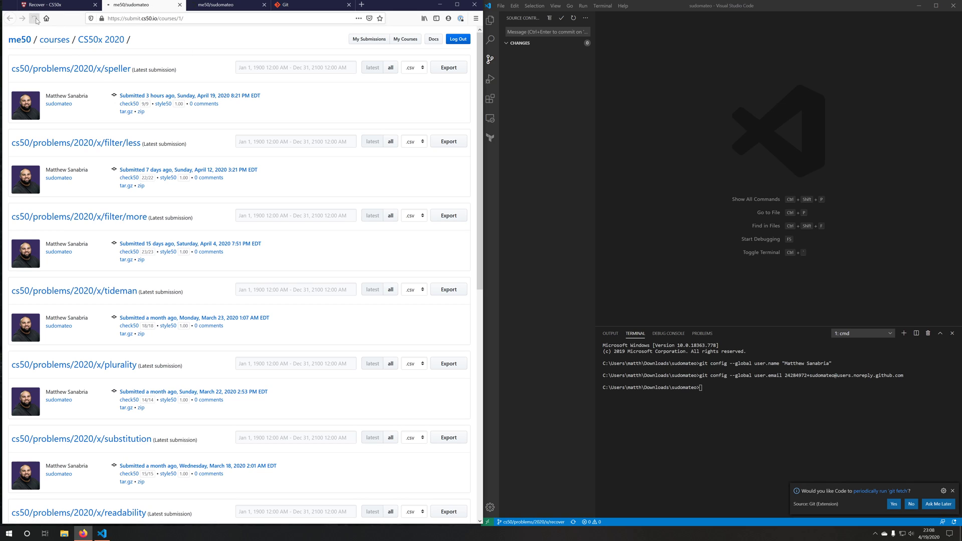
Reload the submissions list so the new recover entry shows check50 6/6.
click(35, 19)
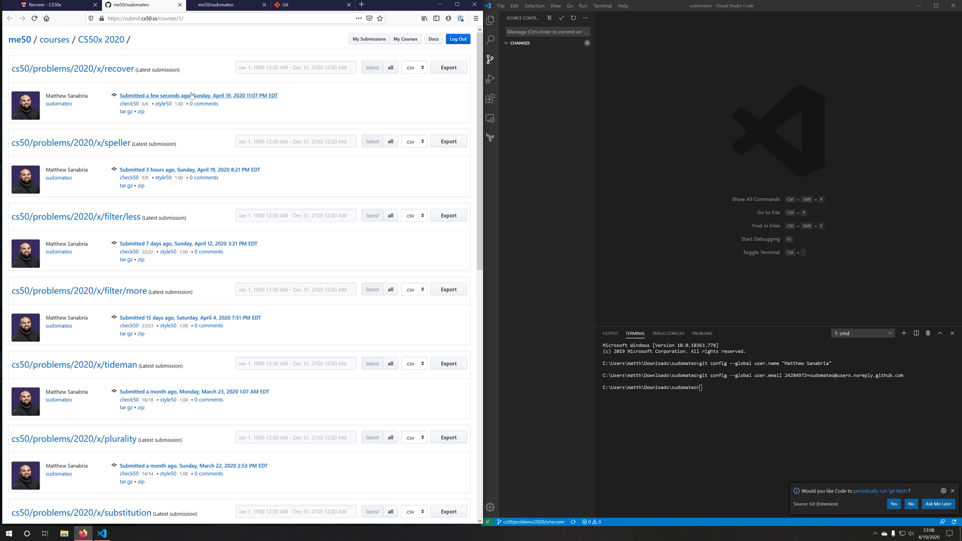
mouse_move(114, 74)
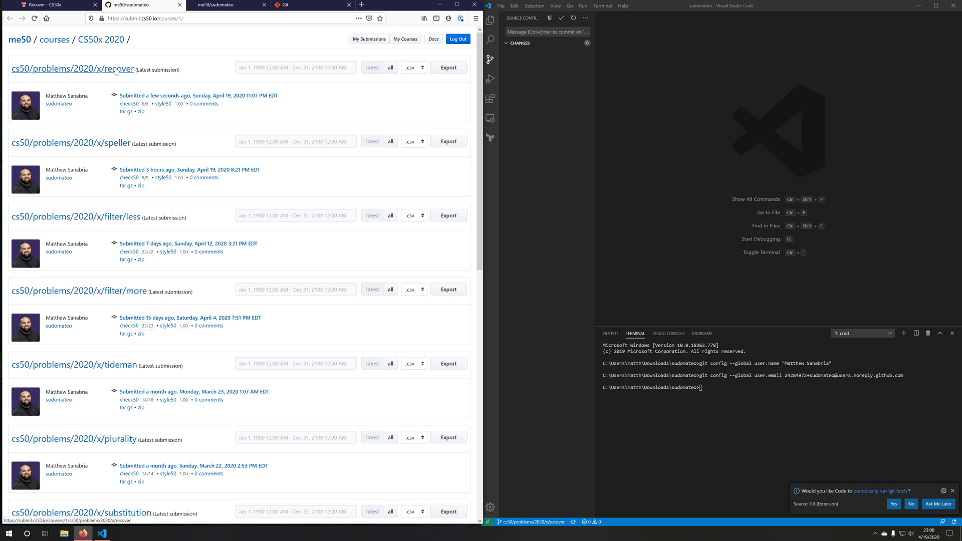
mouse_move(140, 112)
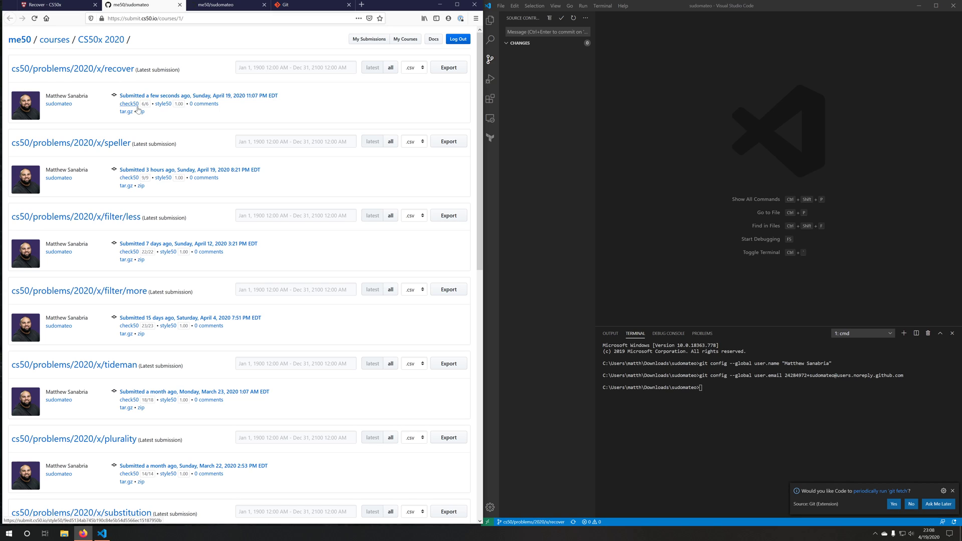